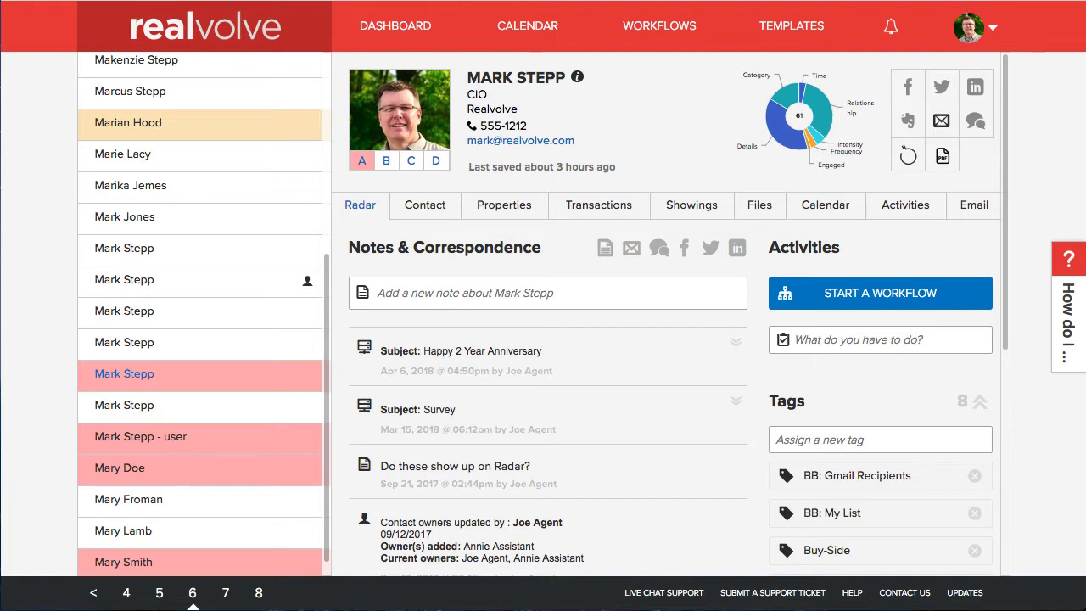
mouse_move(931, 129)
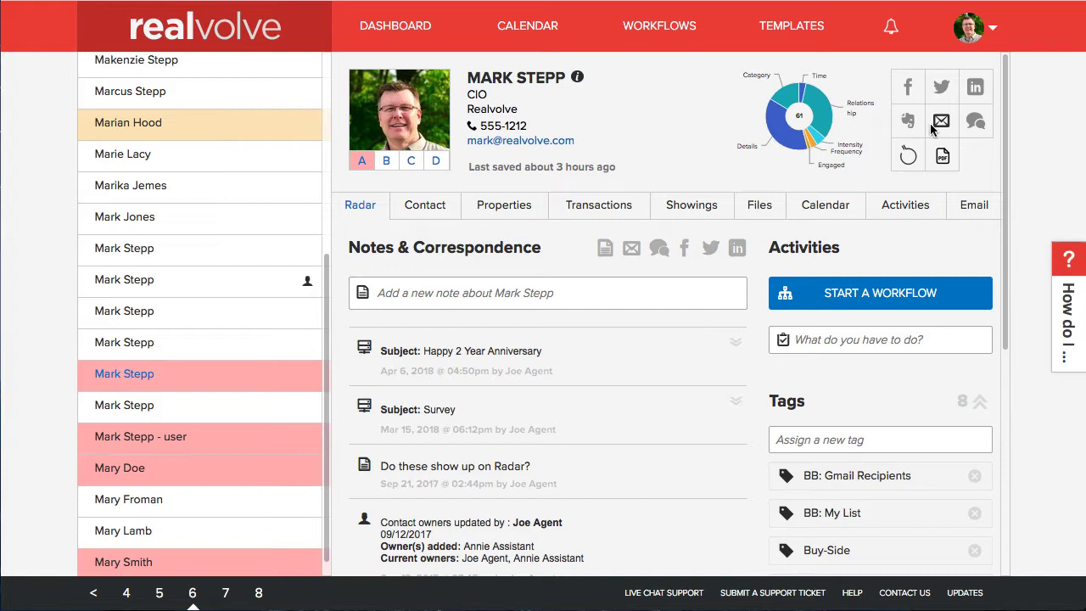
mouse_move(974, 163)
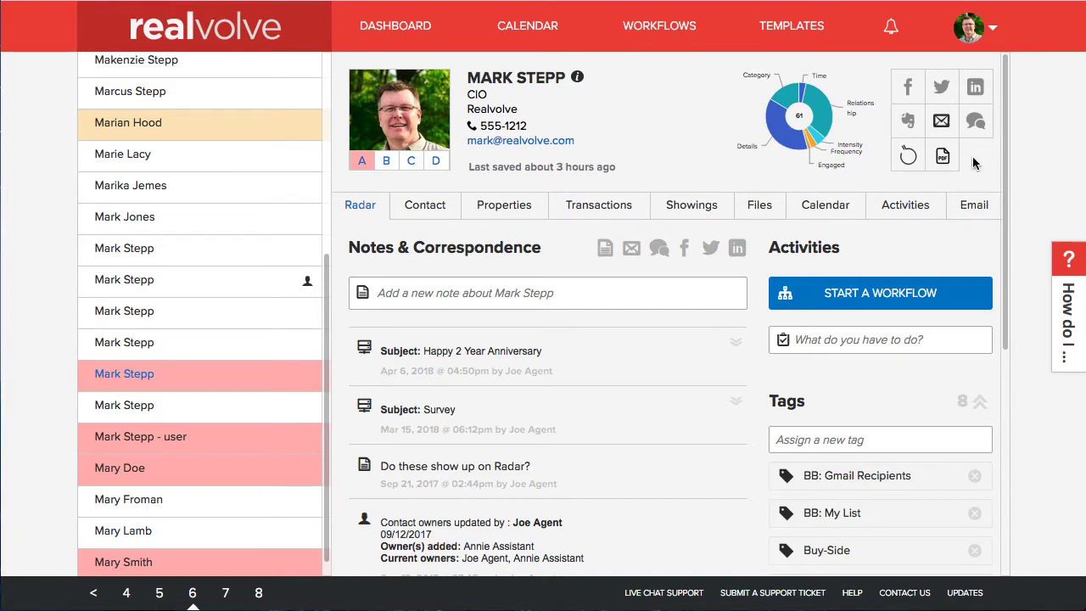
mouse_move(942, 156)
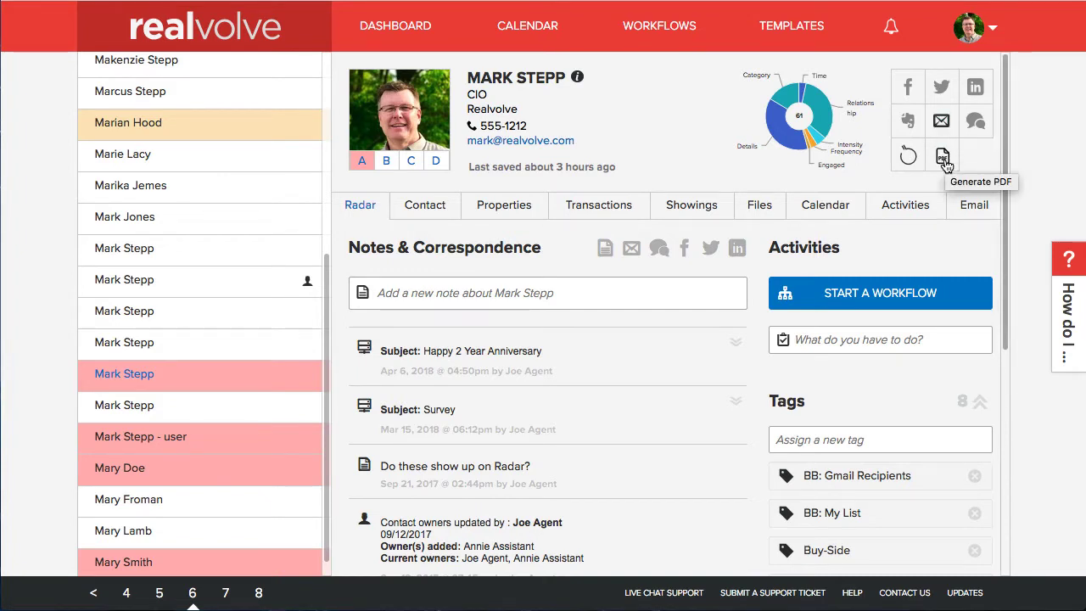
mouse_move(943, 166)
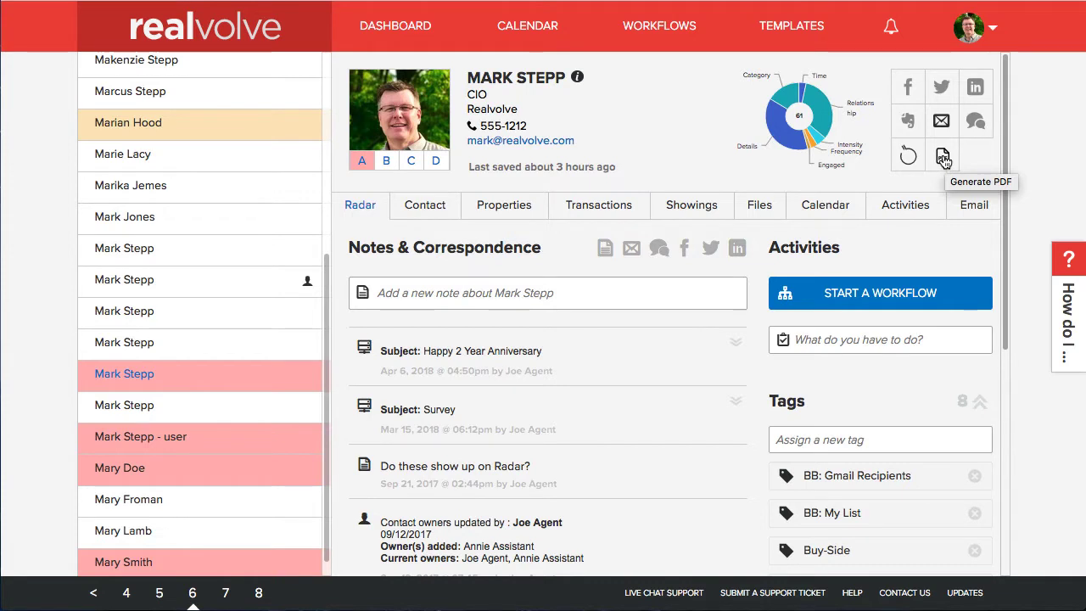
mouse_move(943, 159)
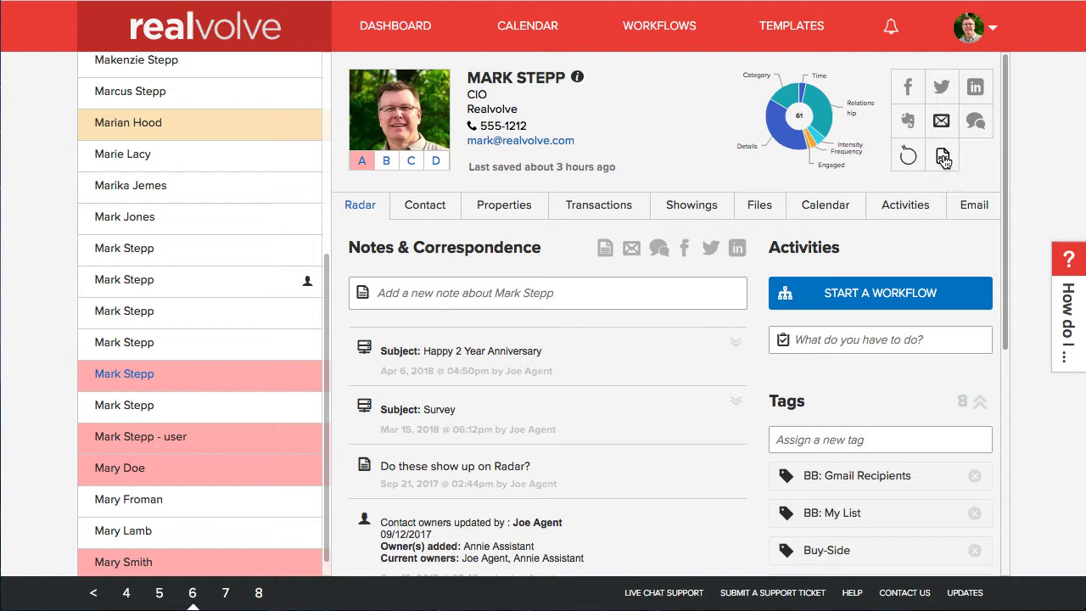
left_click(943, 156)
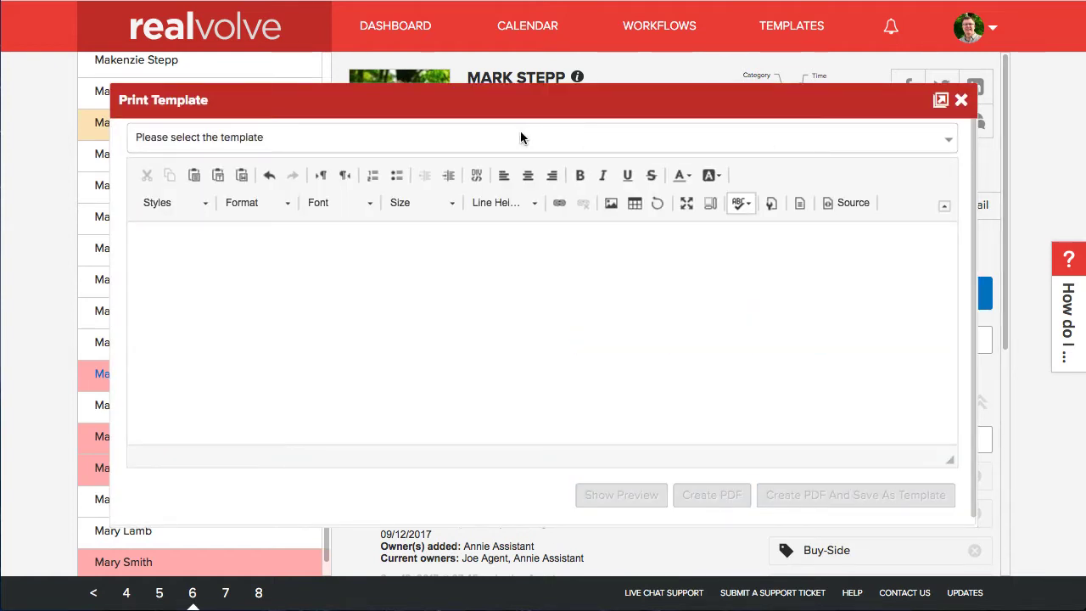
mouse_move(245, 146)
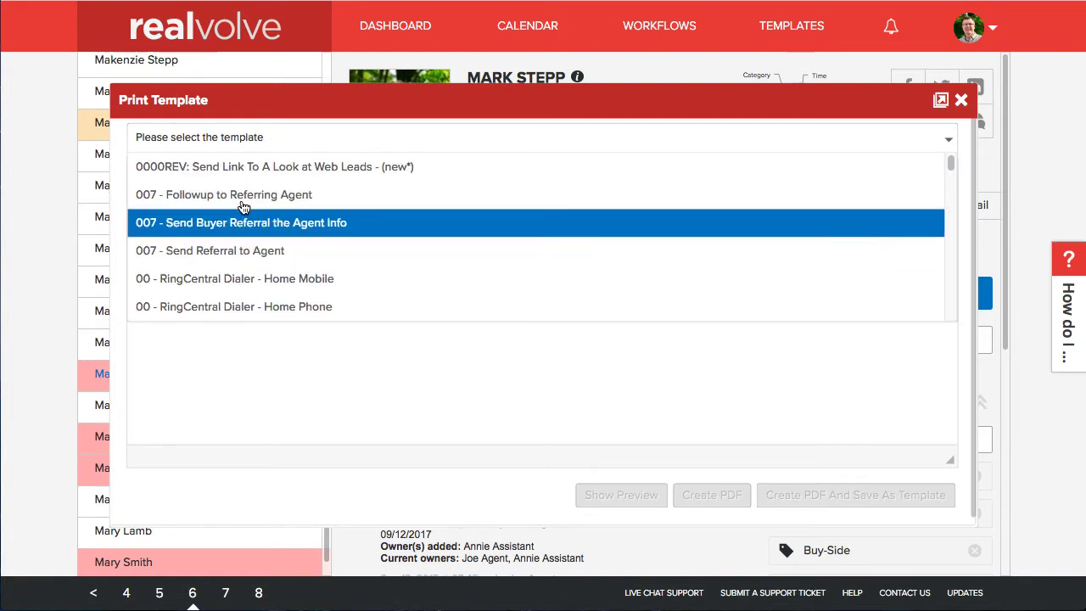
scroll("down", 3)
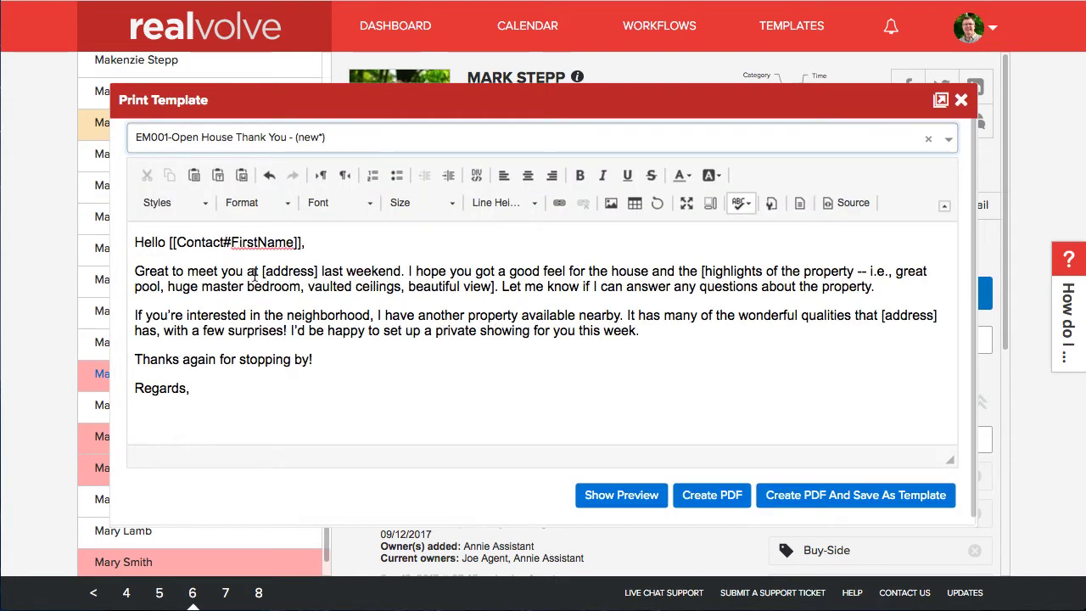
double_click(289, 271)
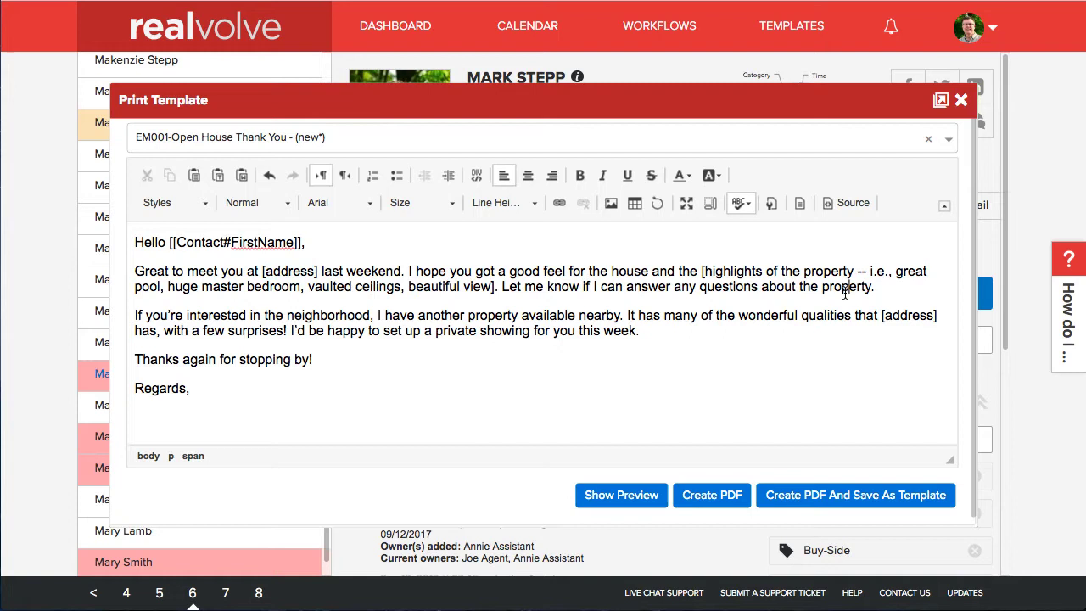
mouse_move(504, 309)
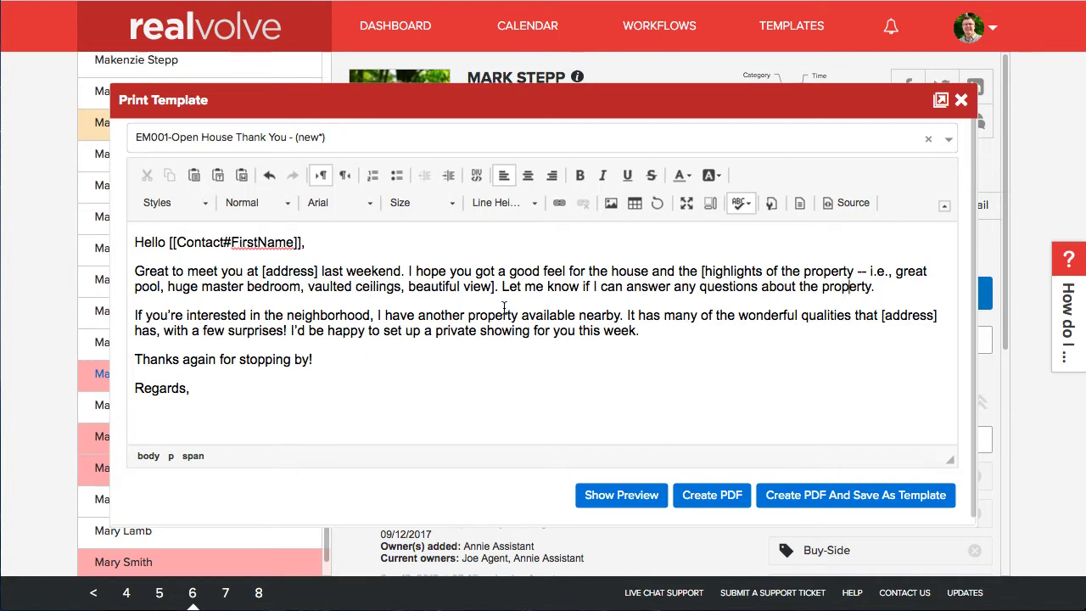
mouse_move(635, 363)
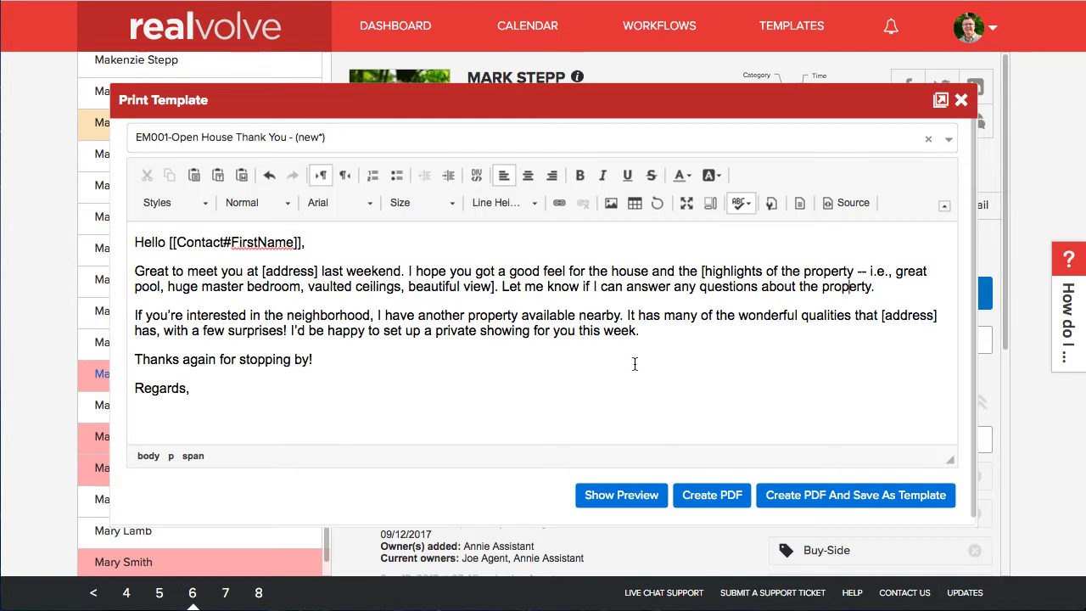
mouse_move(621, 496)
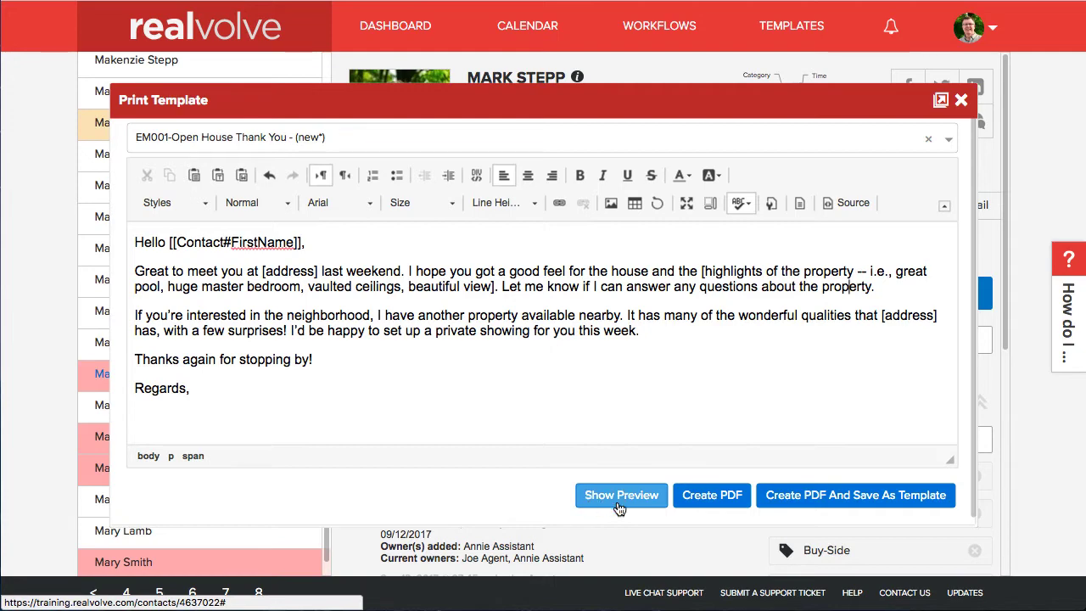
left_click(621, 496)
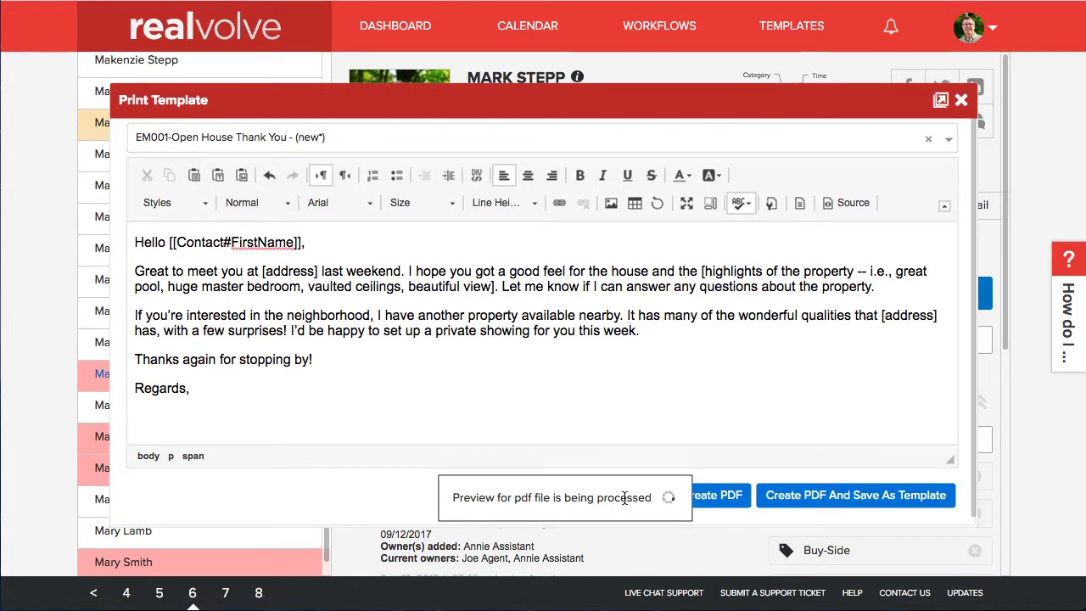
left_click(714, 496)
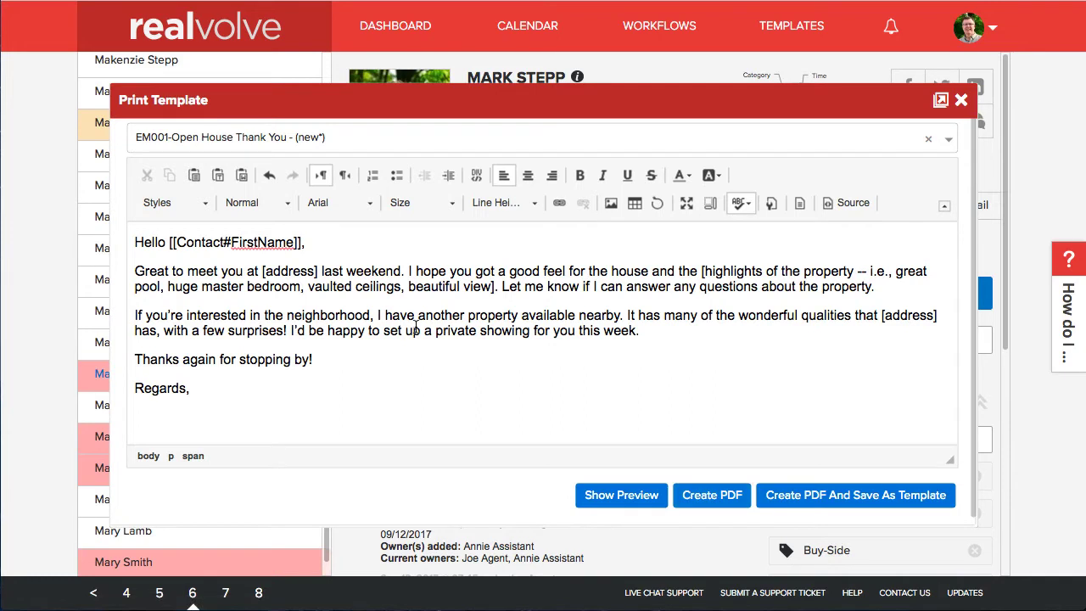
mouse_move(509, 312)
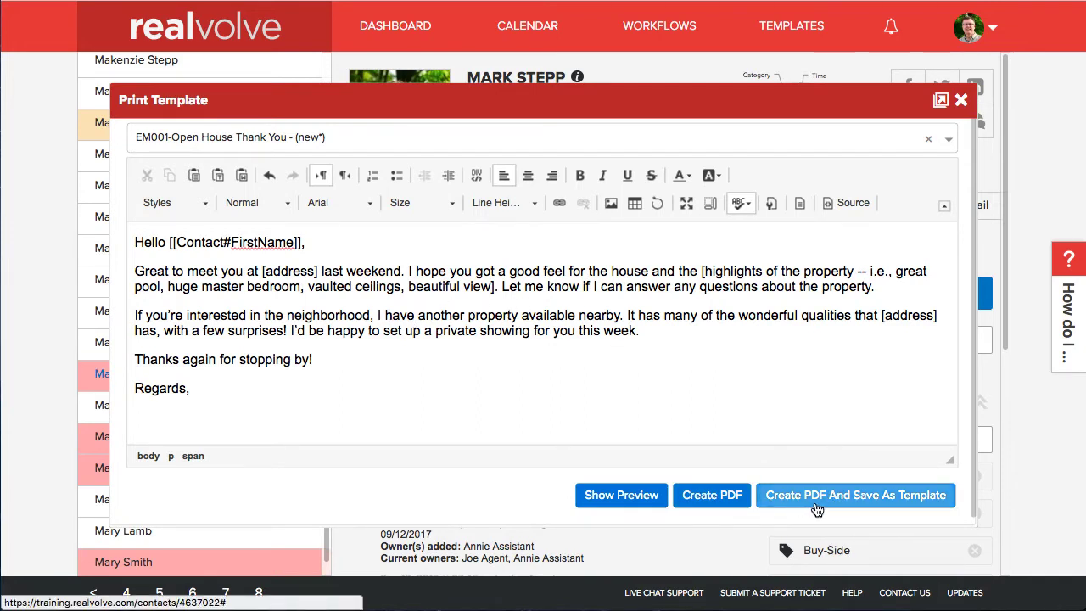
left_click(855, 496)
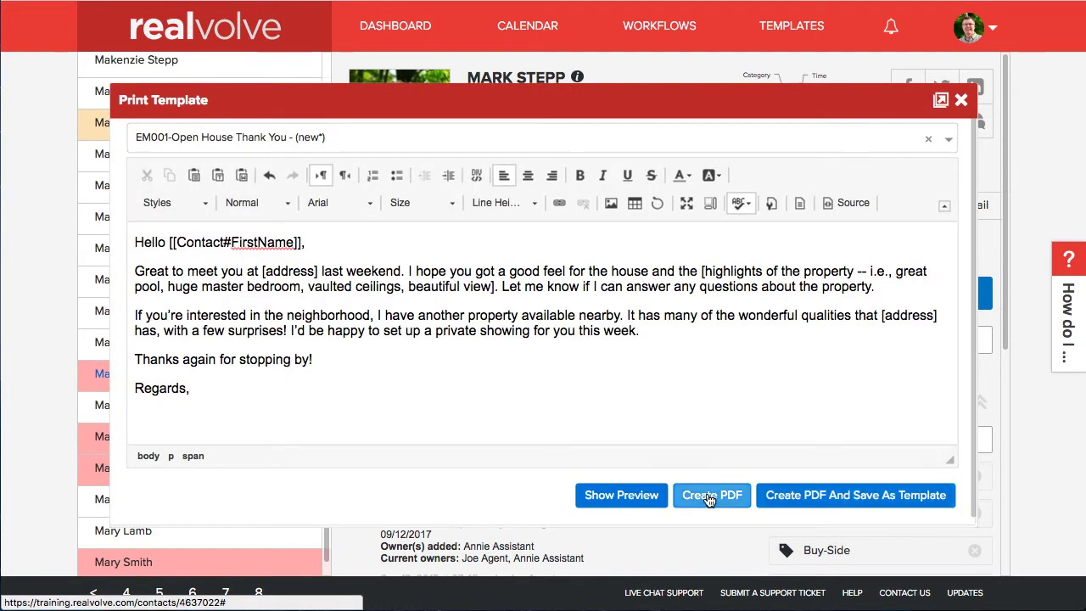
- Create and download the PDF, then open em001_open_house_thank_you.pdf from the radar note link
left_click(710, 496)
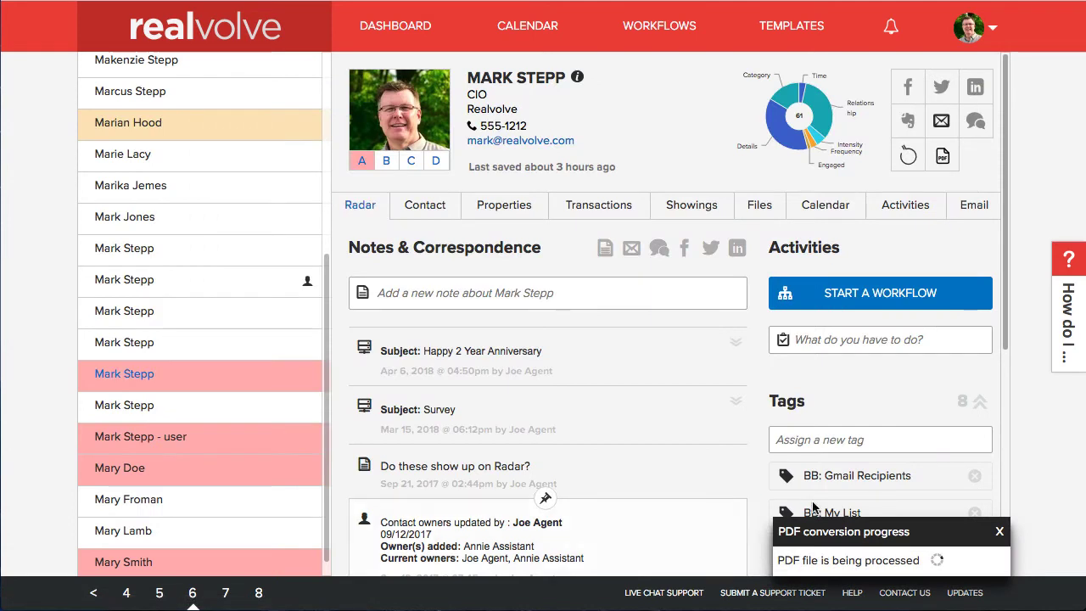
mouse_move(891, 566)
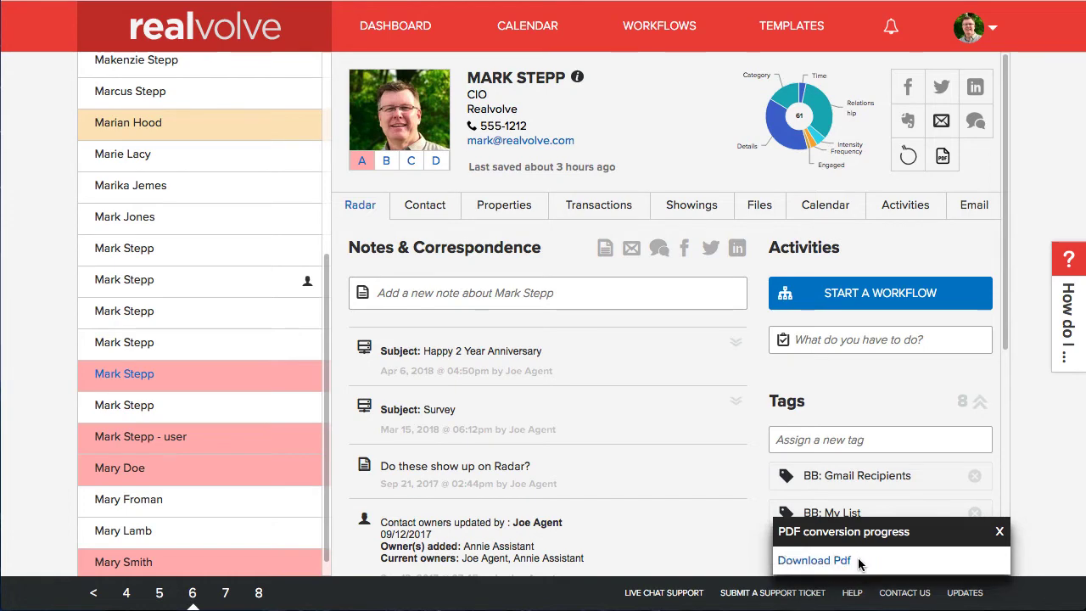
mouse_move(818, 560)
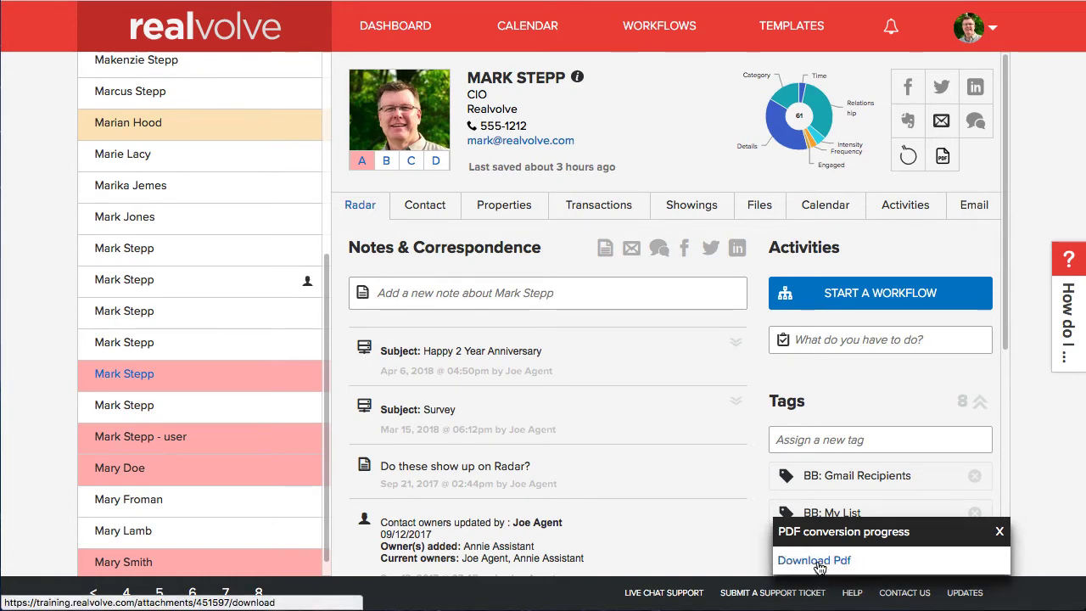
left_click(814, 560)
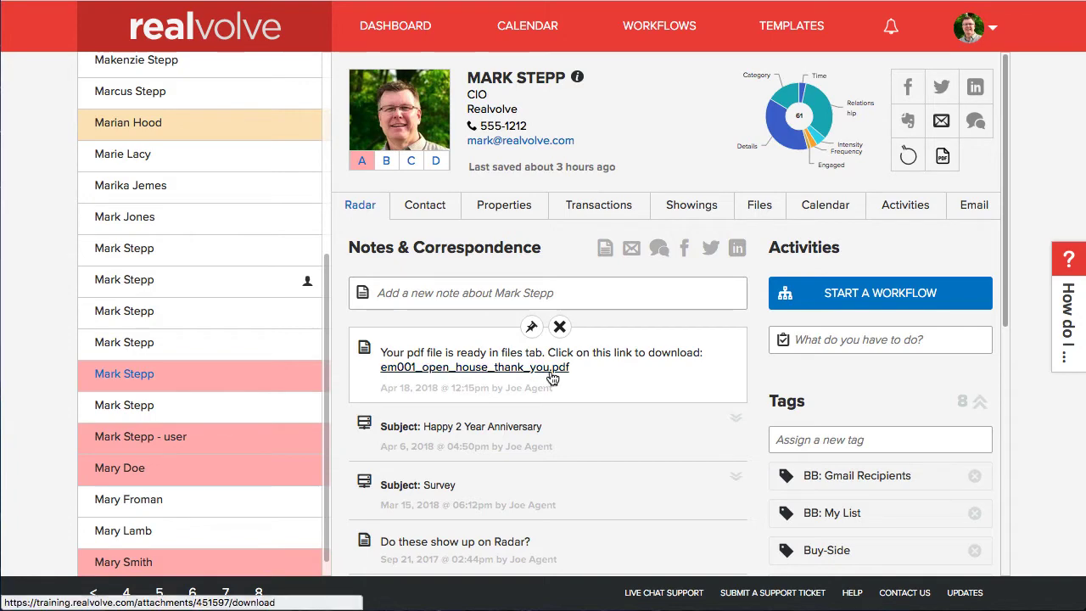
mouse_move(502, 377)
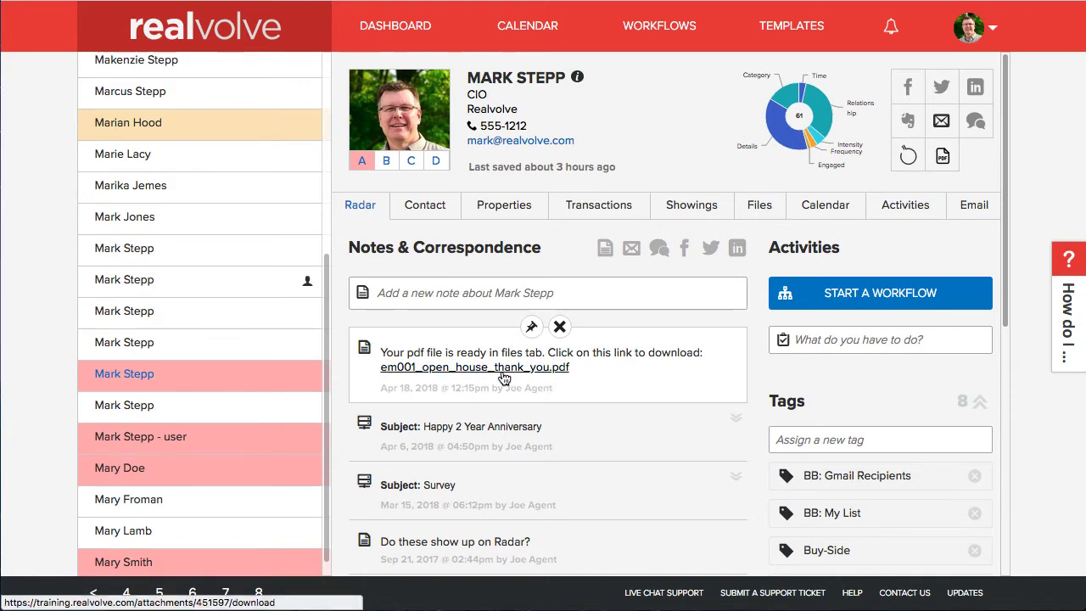
left_click(475, 366)
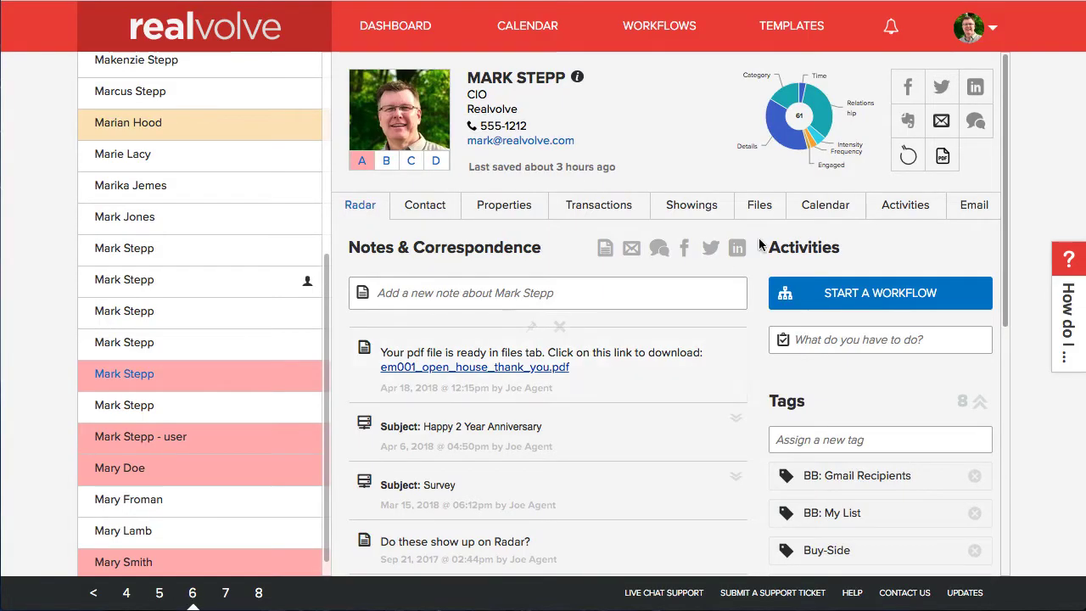
left_click(759, 203)
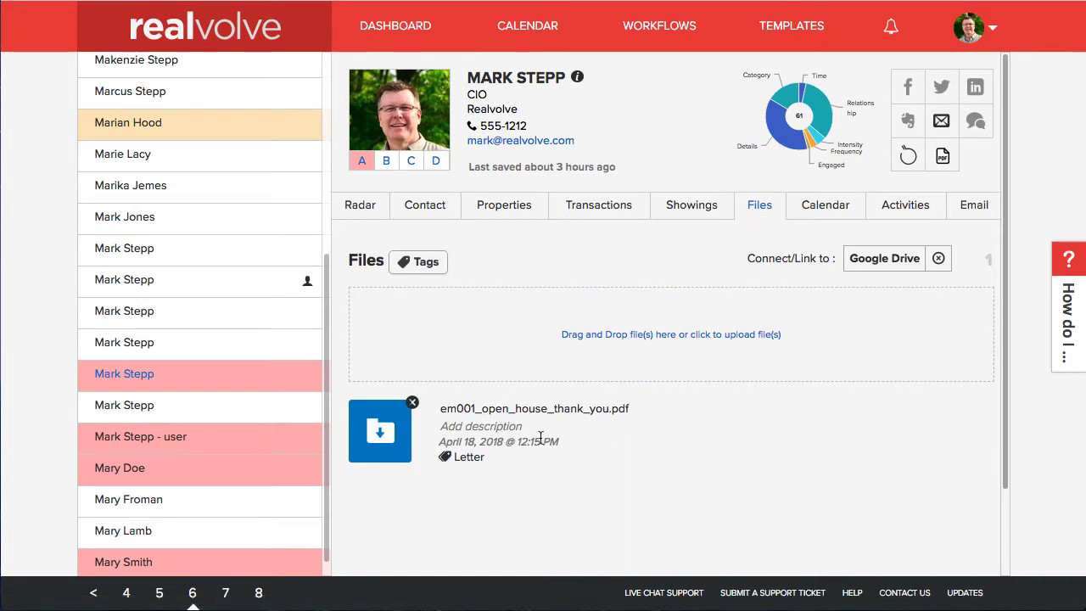
mouse_move(455, 469)
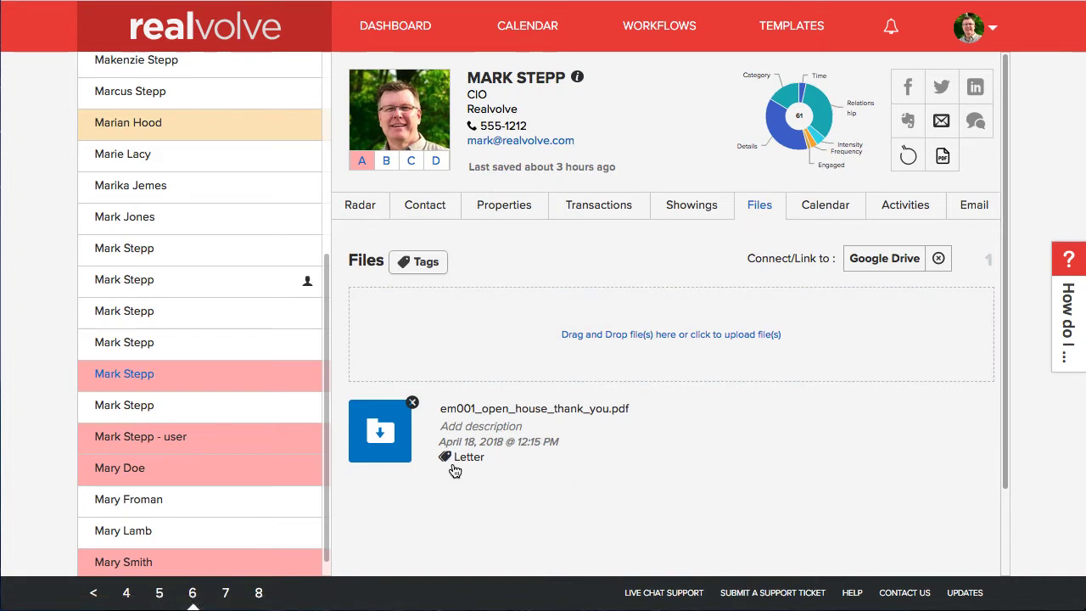
mouse_move(424, 415)
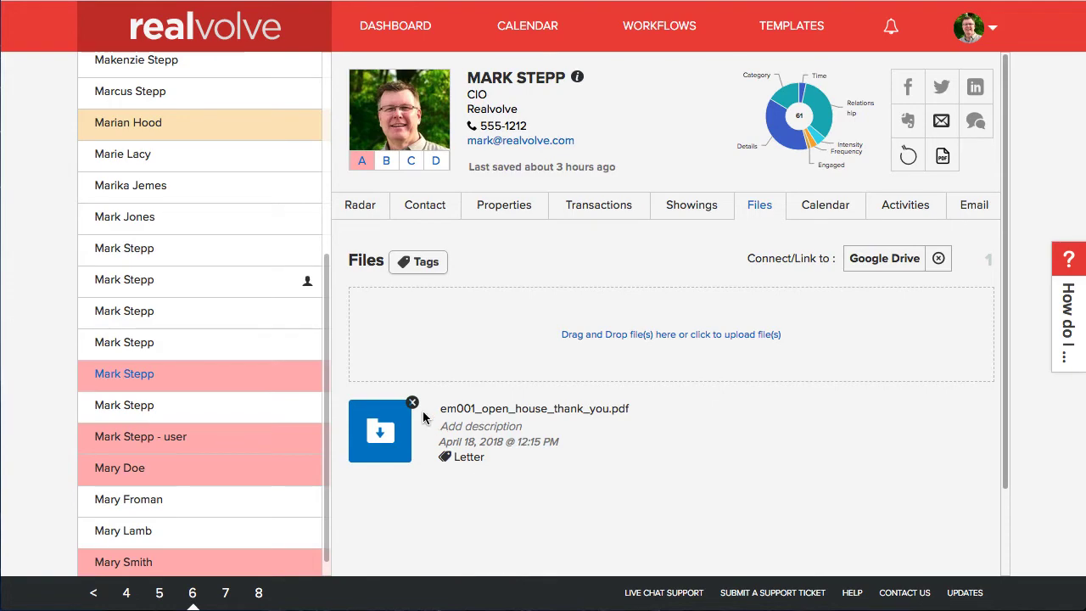
left_click(380, 431)
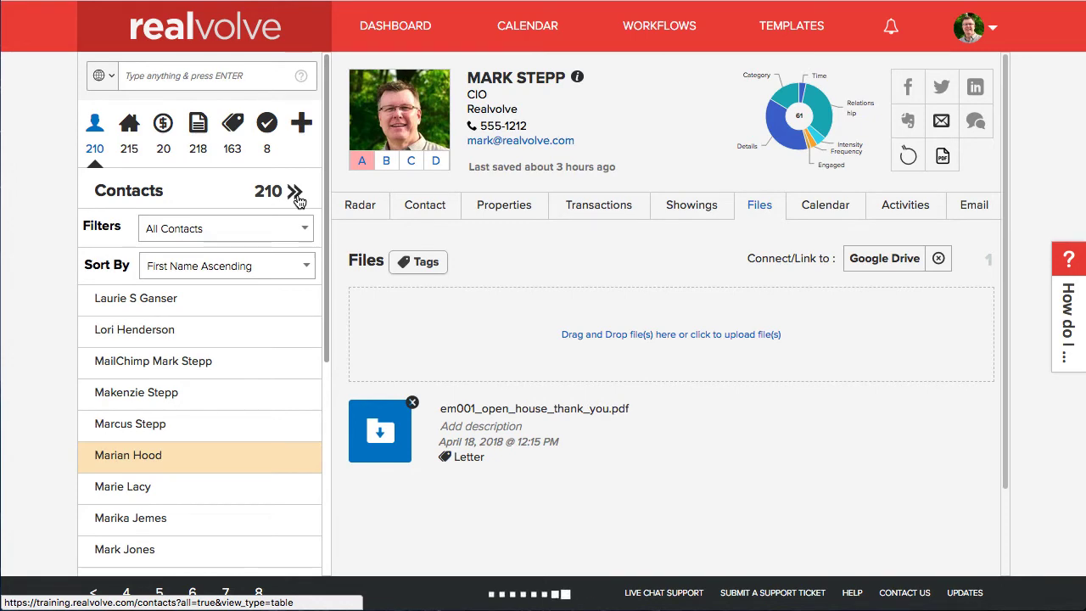
left_click(296, 190)
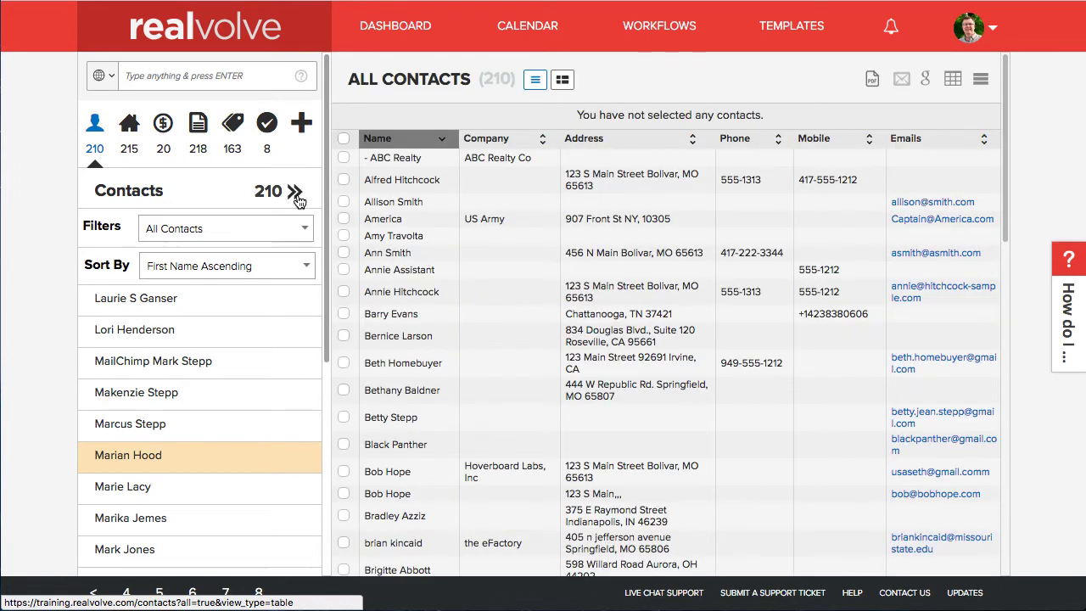
left_click(343, 179)
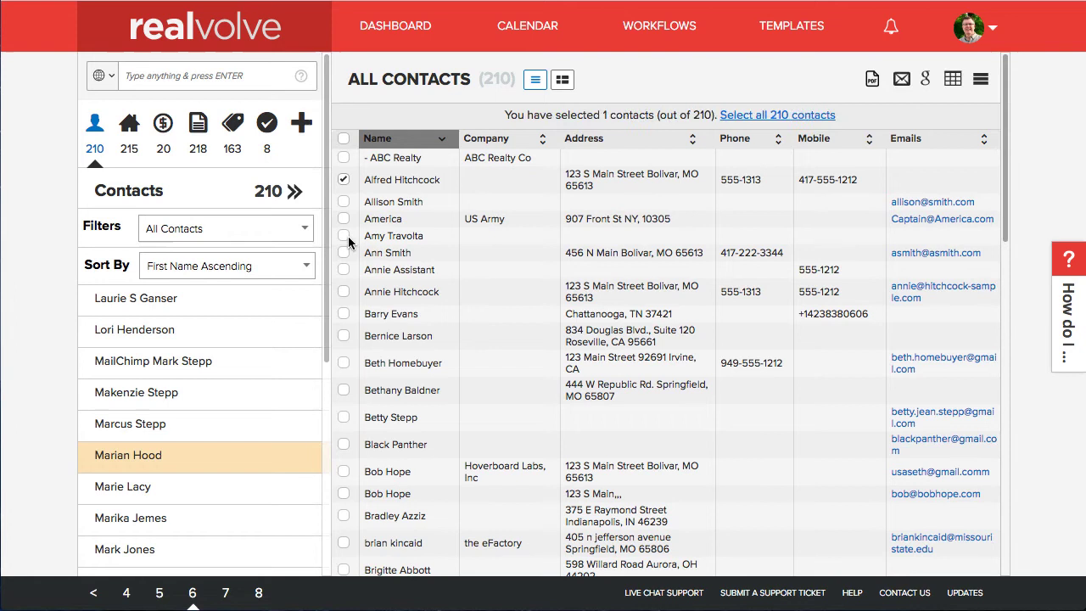
left_click(343, 217)
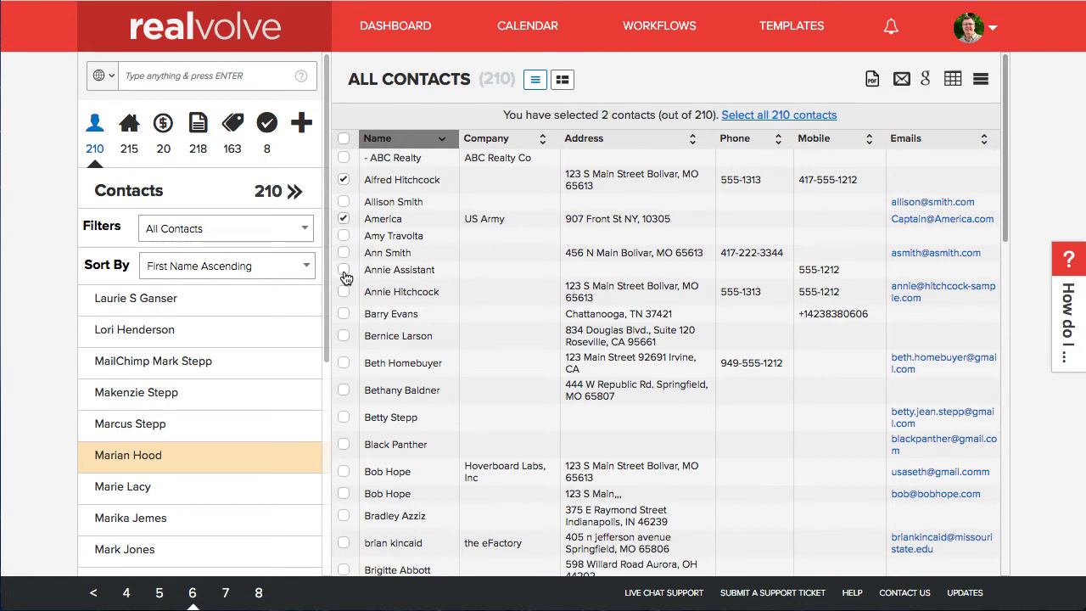
left_click(342, 269)
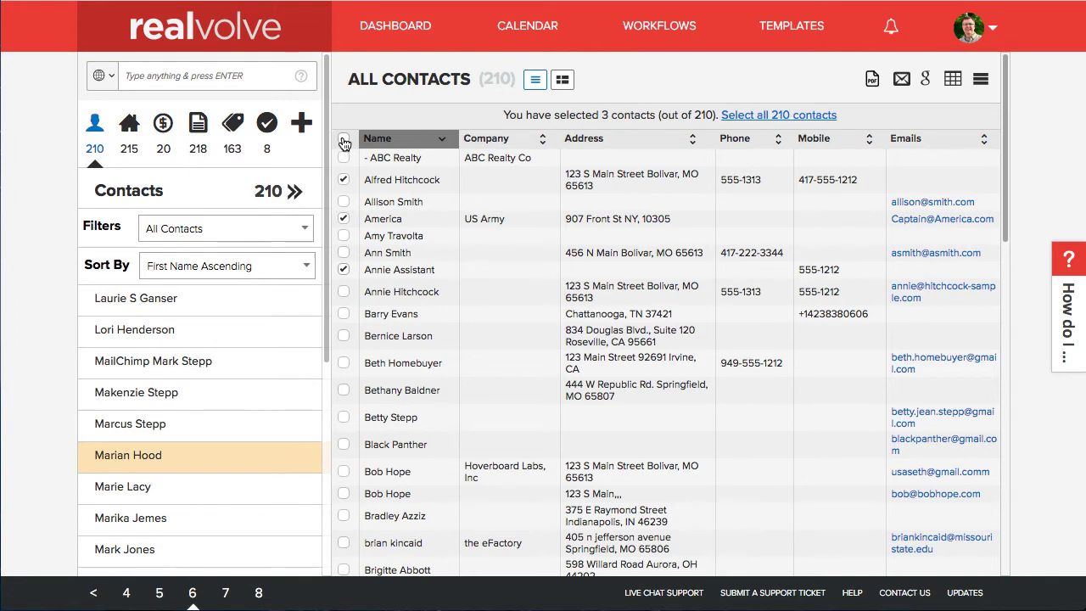
left_click(342, 139)
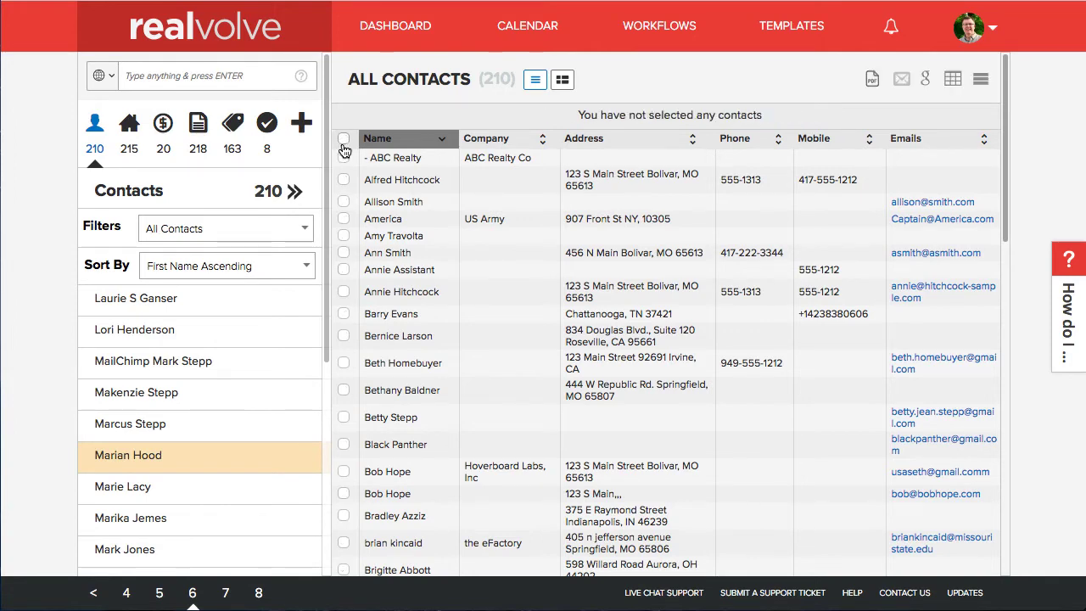
mouse_move(345, 180)
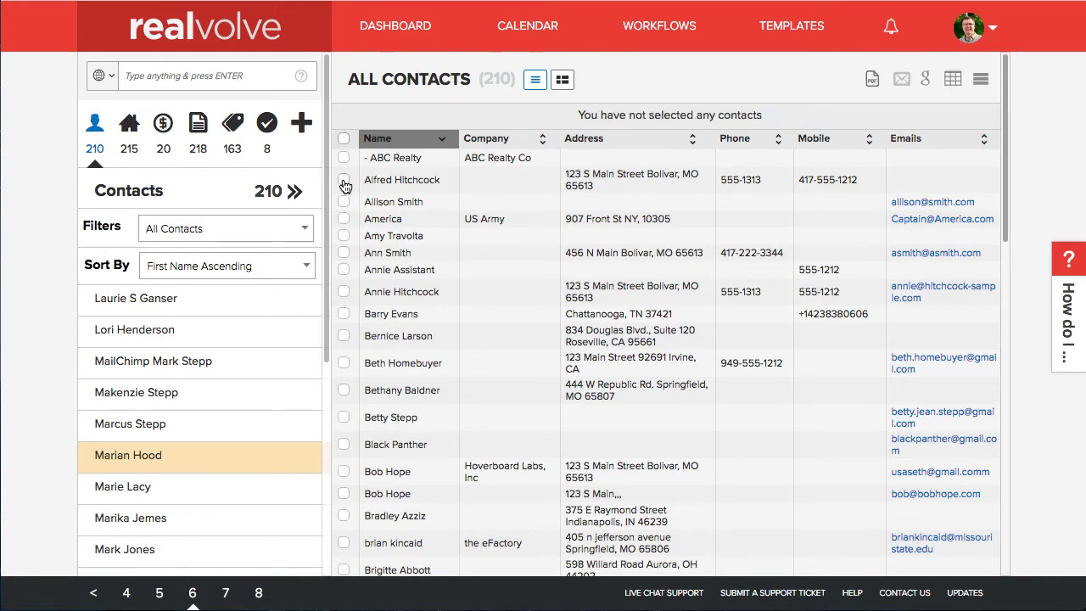
left_click(343, 180)
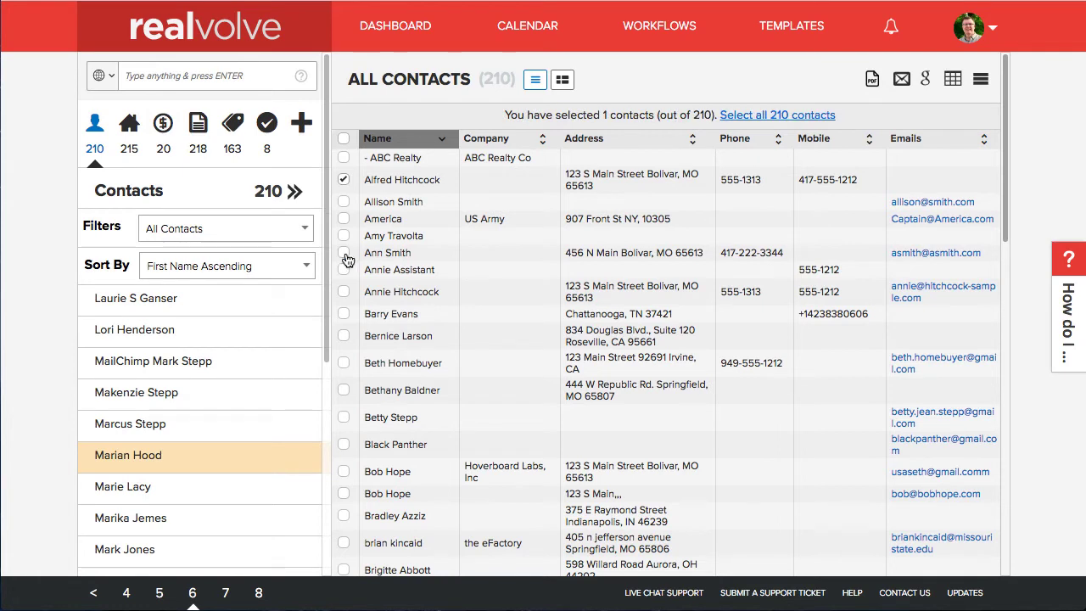
left_click(343, 253)
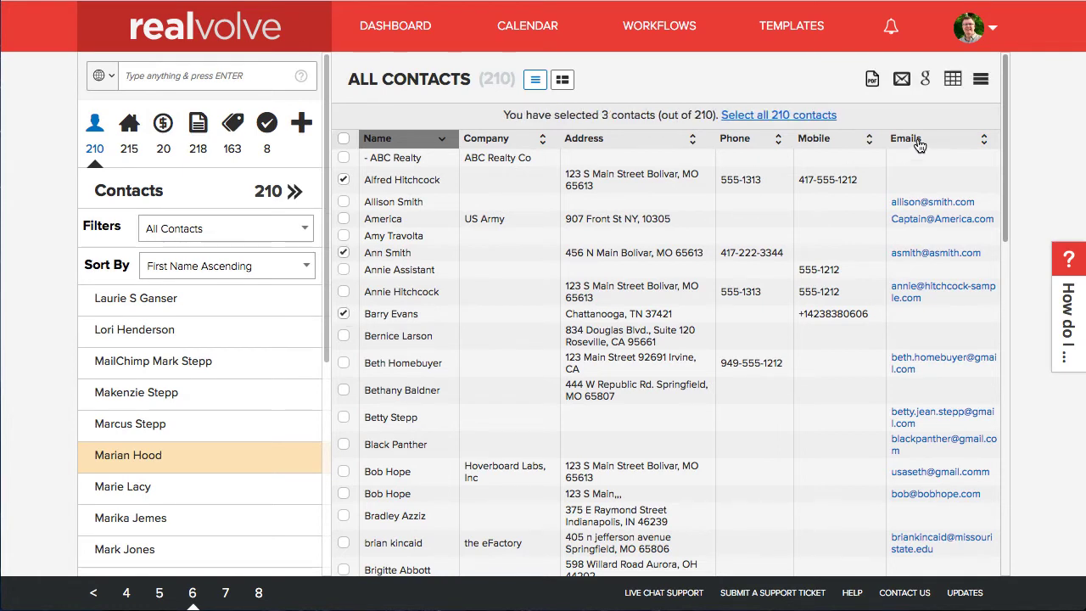
mouse_move(872, 81)
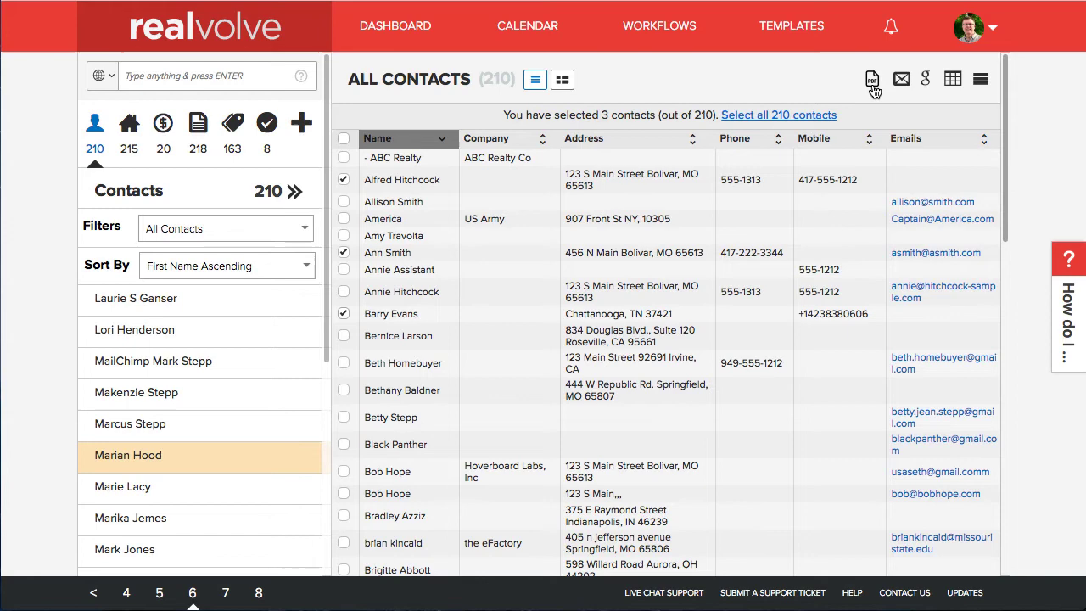
- Load the EM001-Open House Thank You letter in Print PDF for the 3 selected contacts
left_click(872, 80)
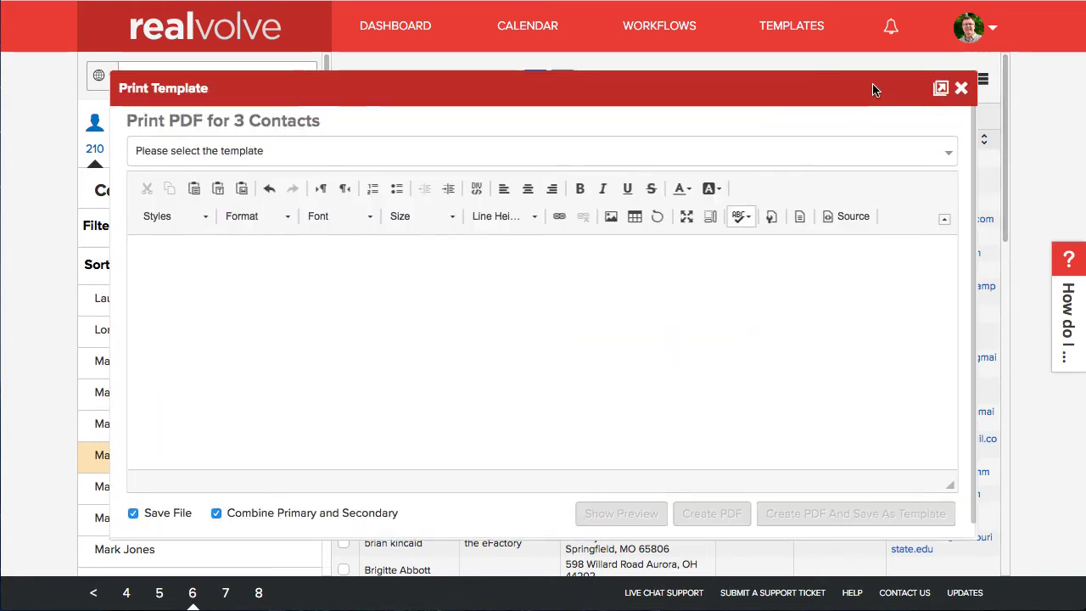
left_click(543, 151)
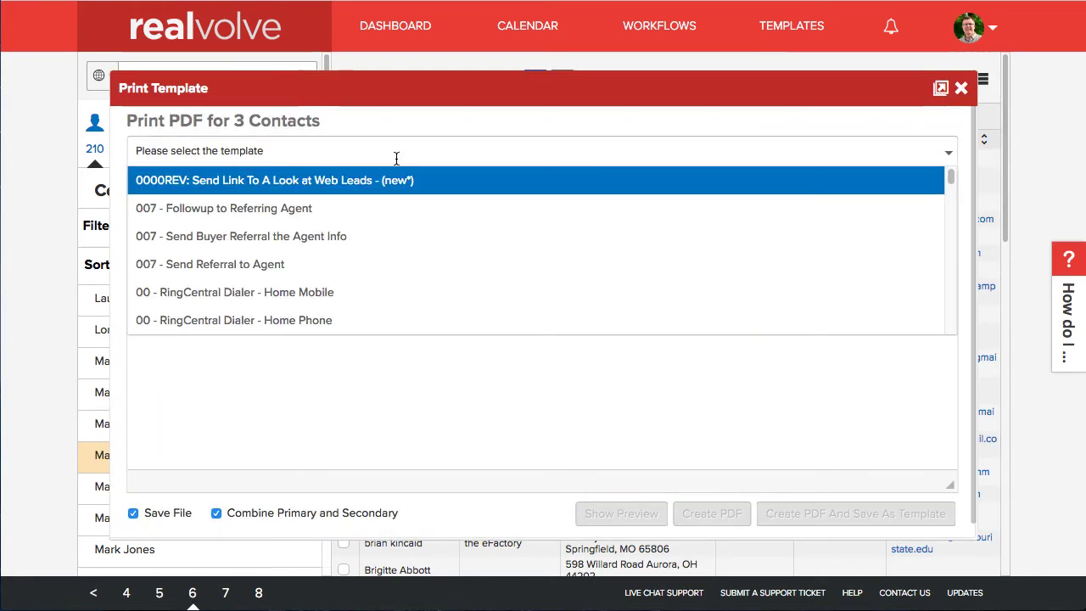
type("em")
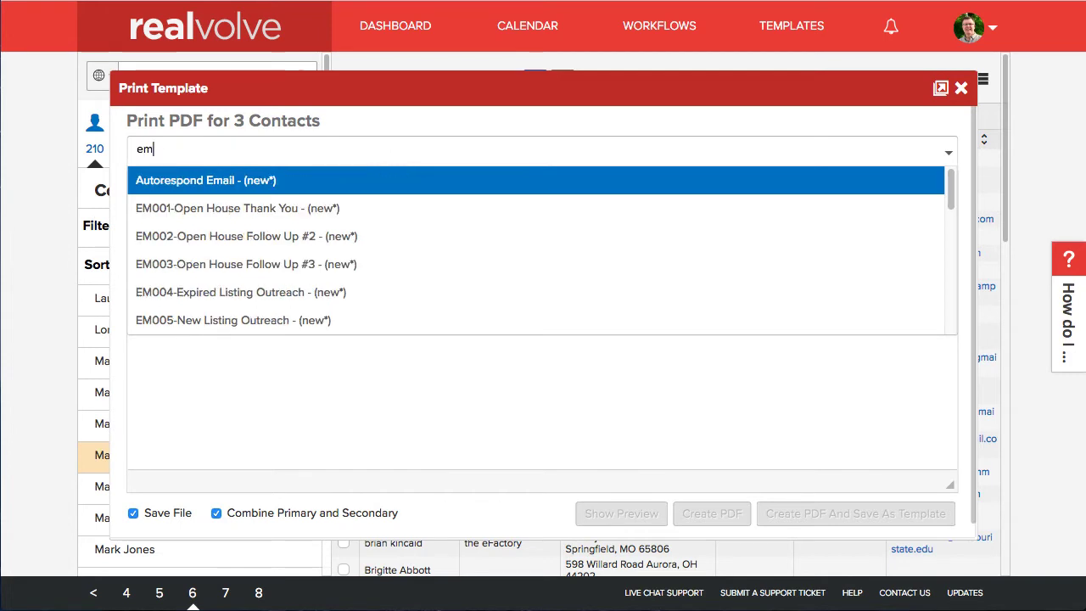
left_click(237, 207)
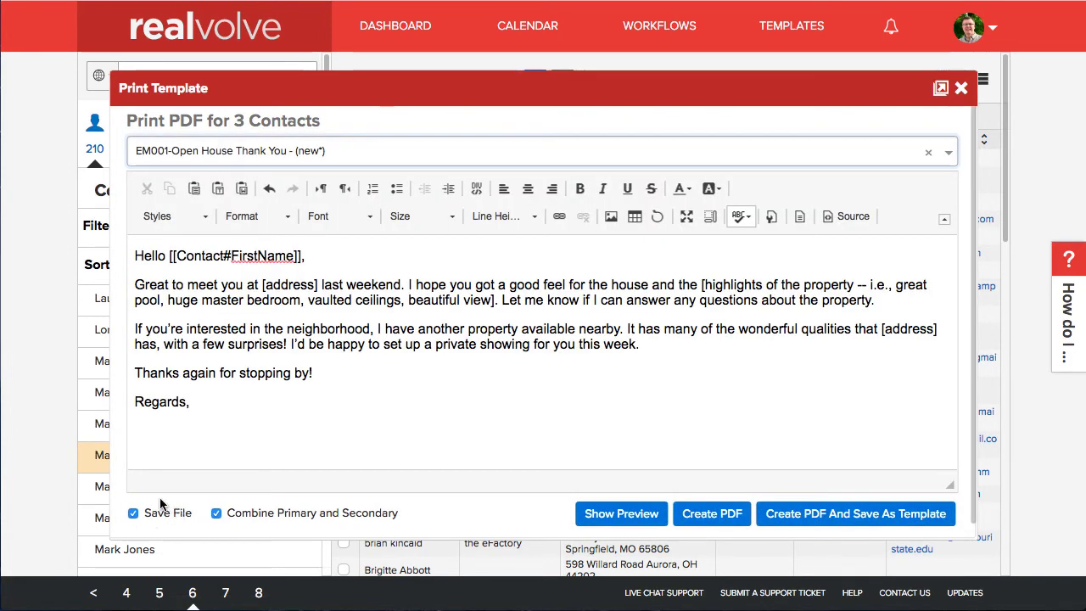
mouse_move(169, 529)
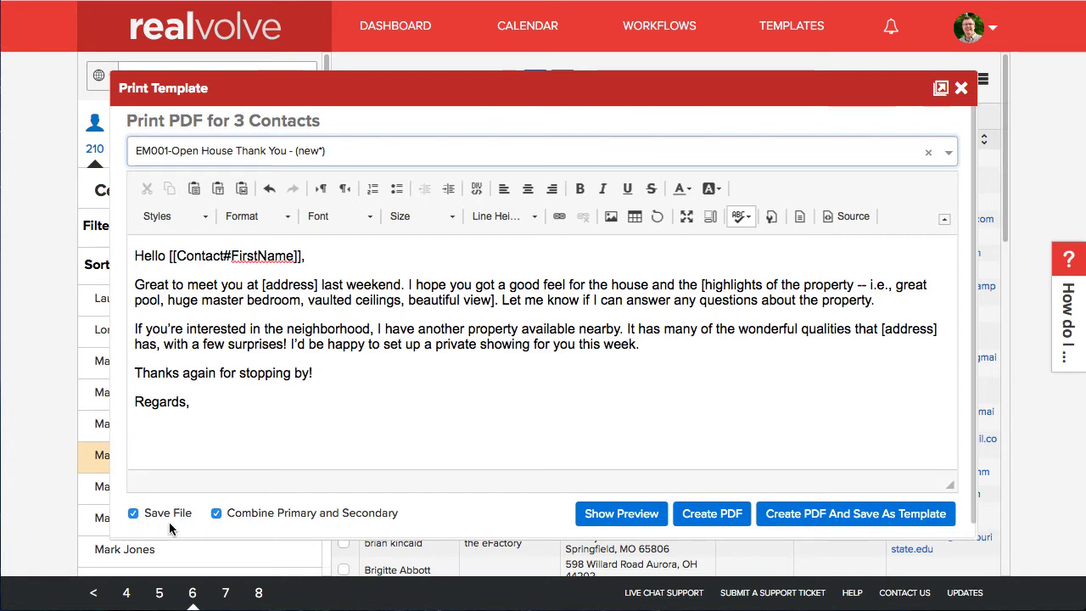
mouse_move(307, 329)
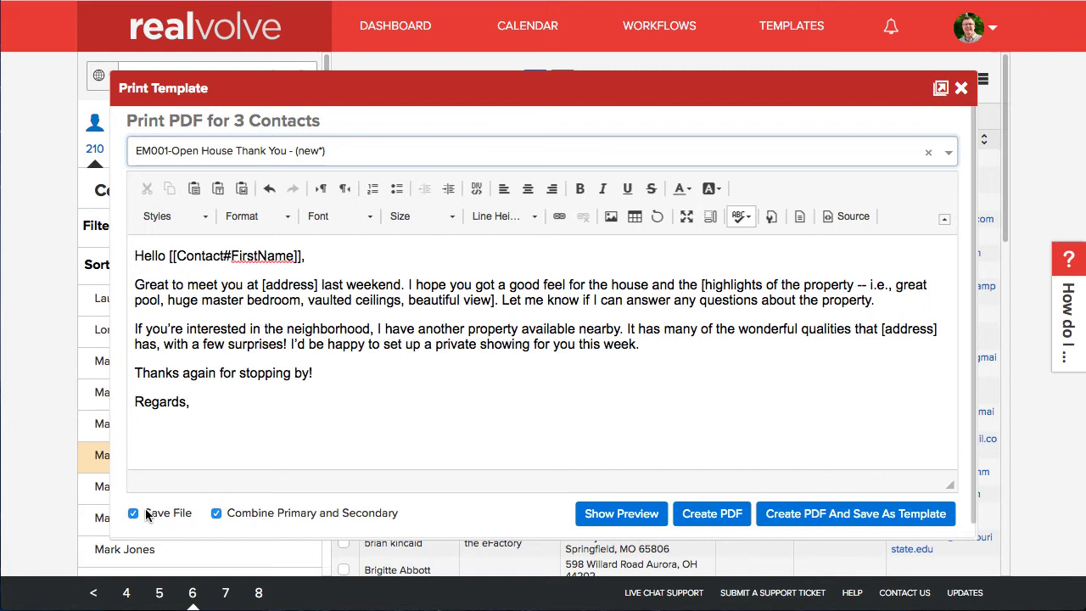
mouse_move(177, 512)
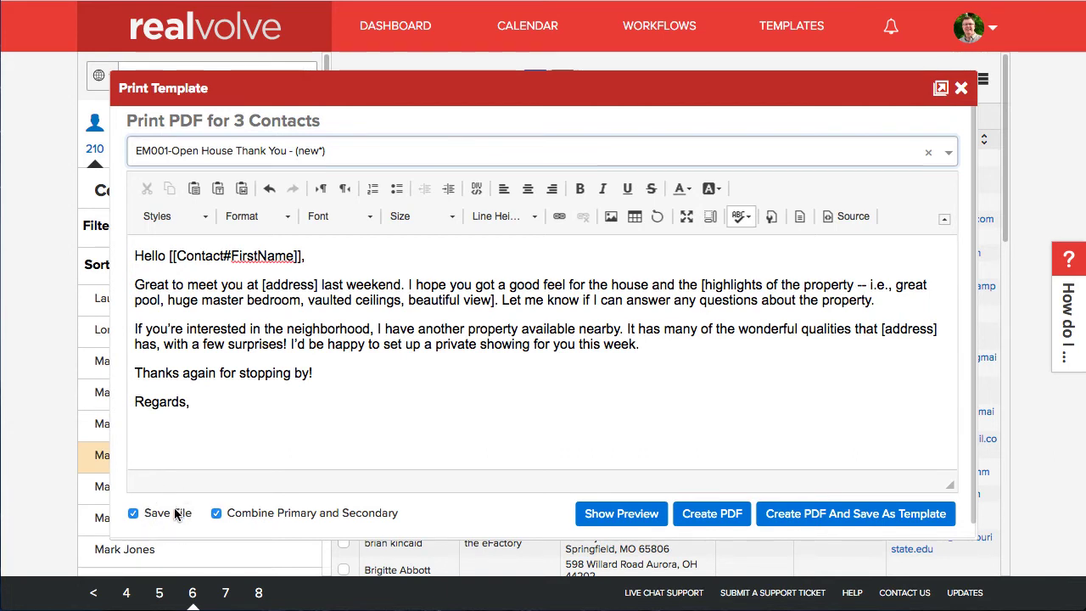
mouse_move(304, 512)
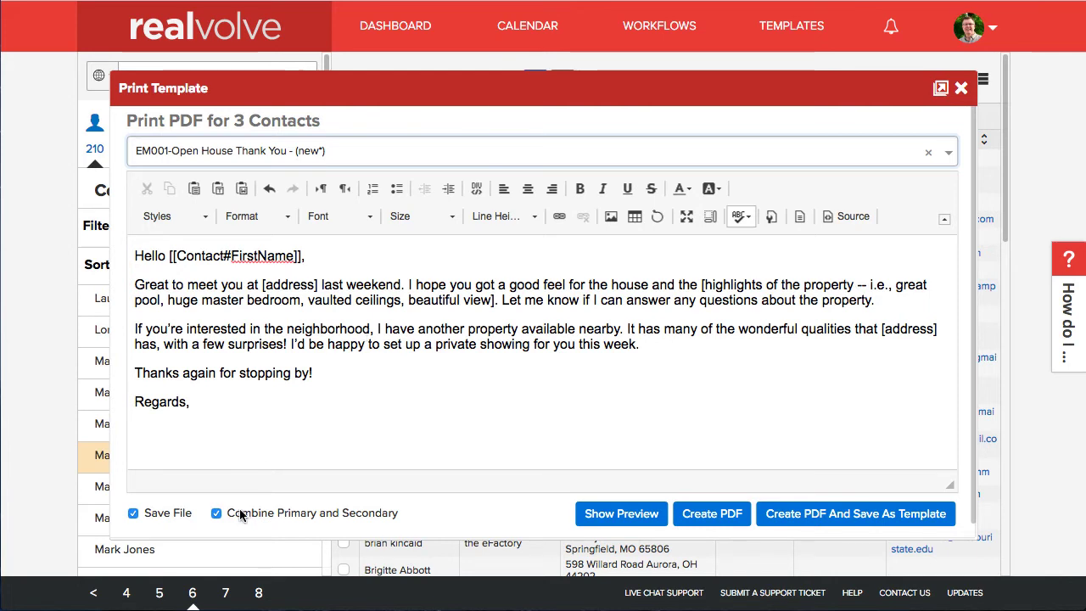
mouse_move(354, 438)
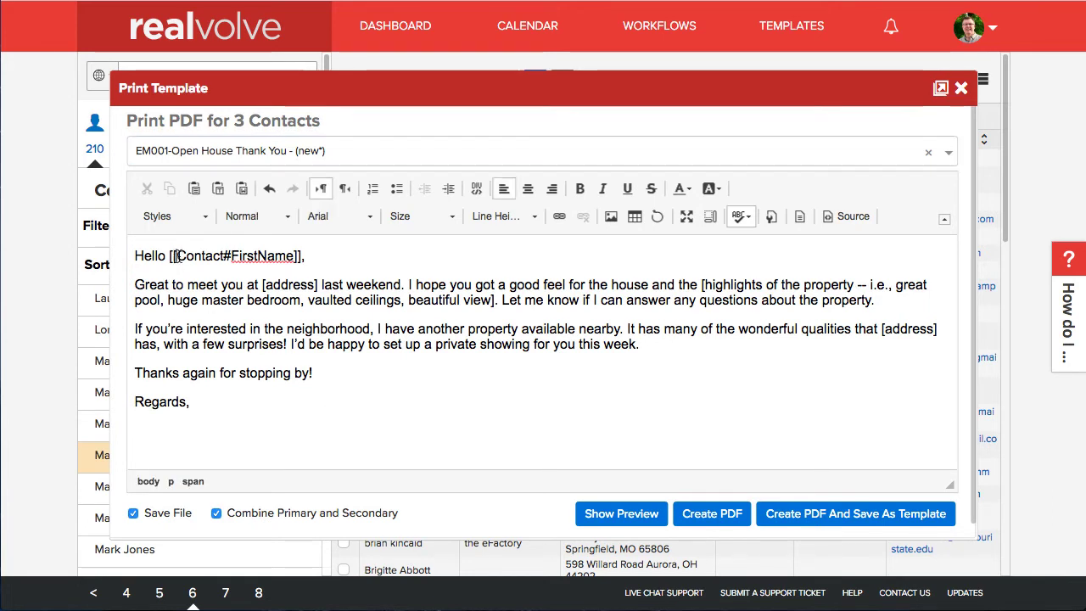
double_click(234, 255)
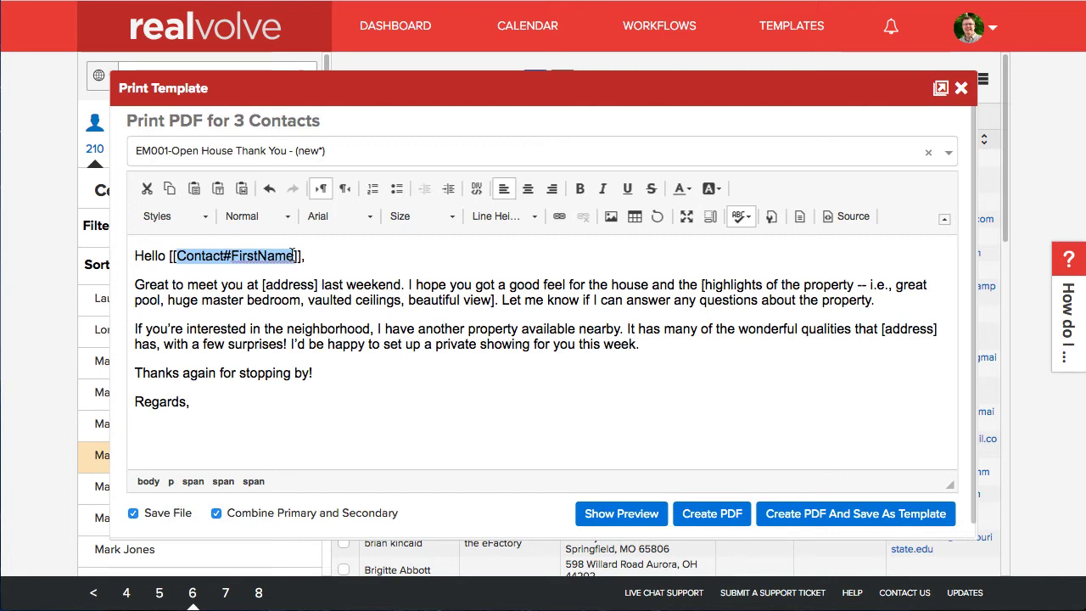
mouse_move(637, 451)
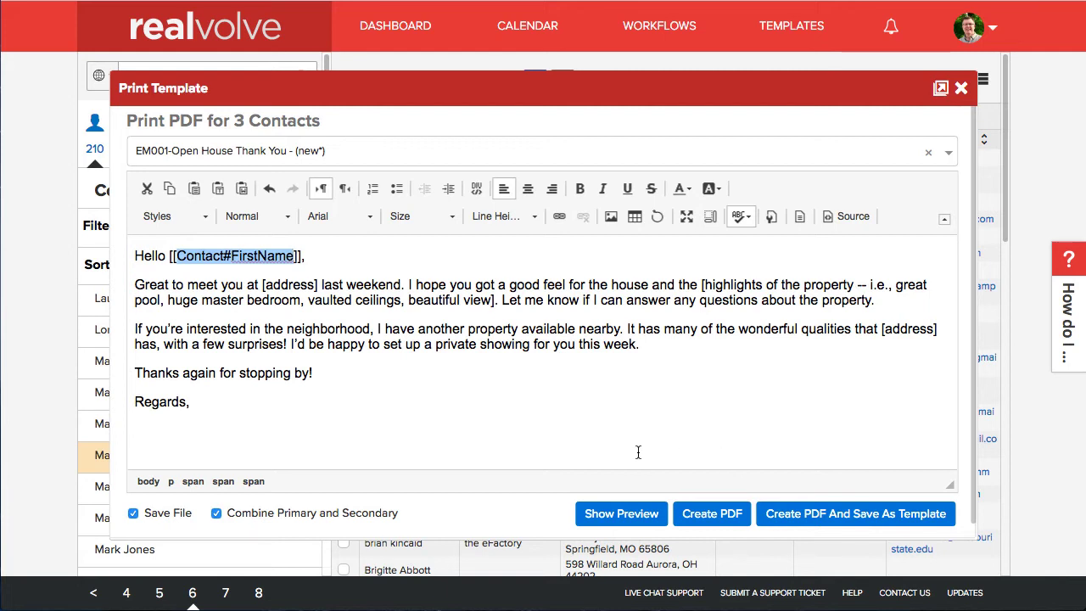
mouse_move(161, 125)
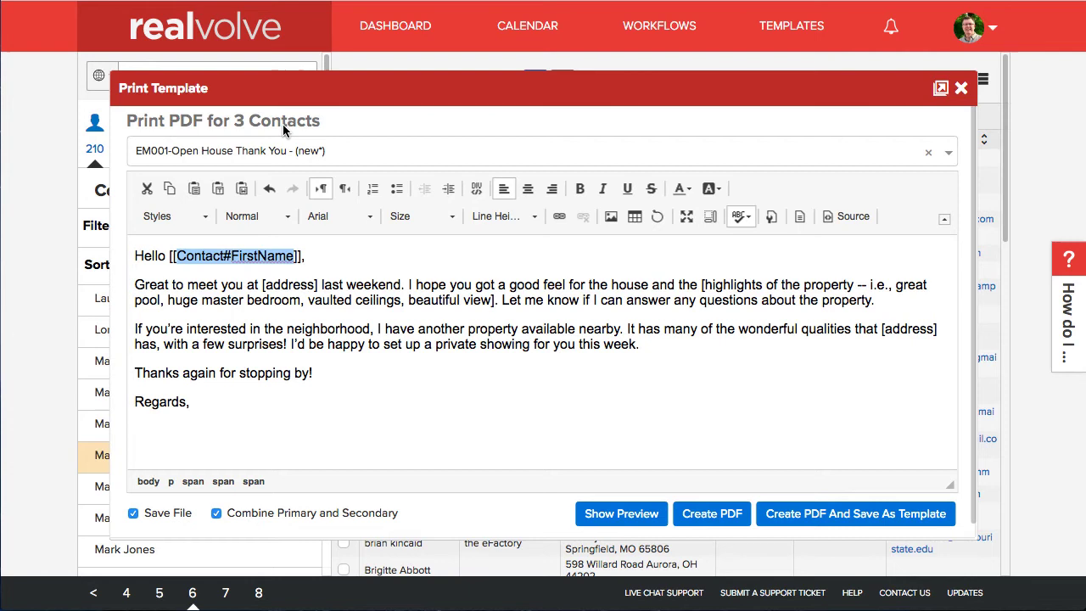
mouse_move(621, 512)
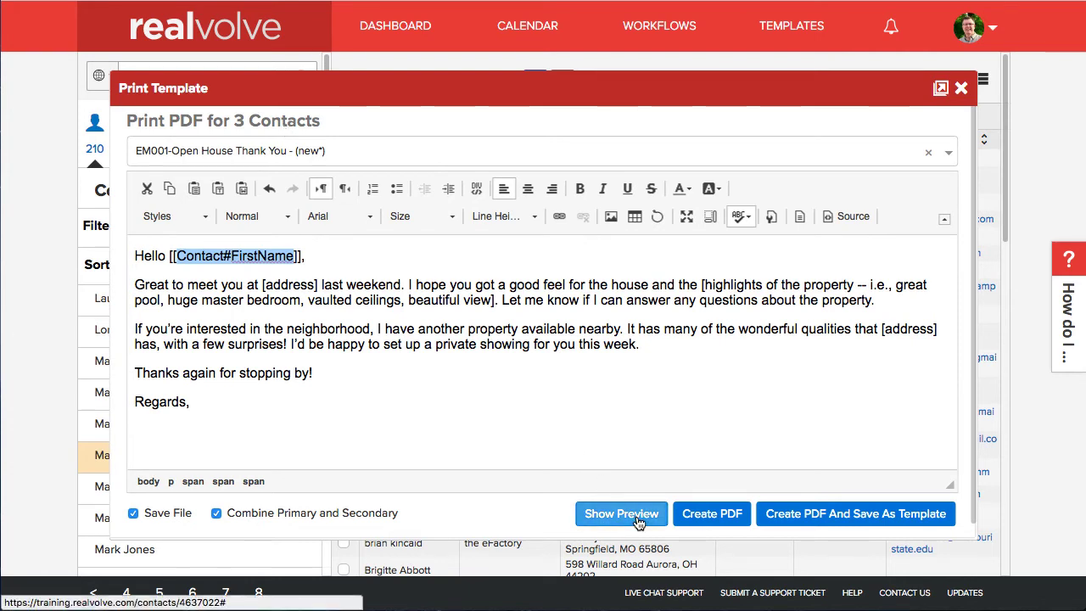
mouse_move(617, 517)
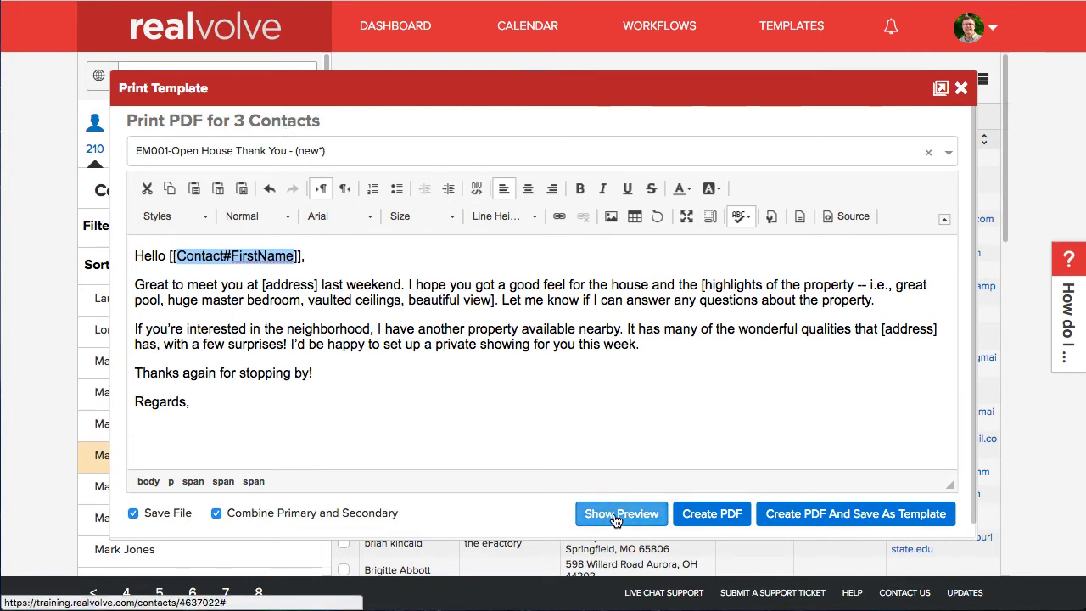
mouse_move(621, 512)
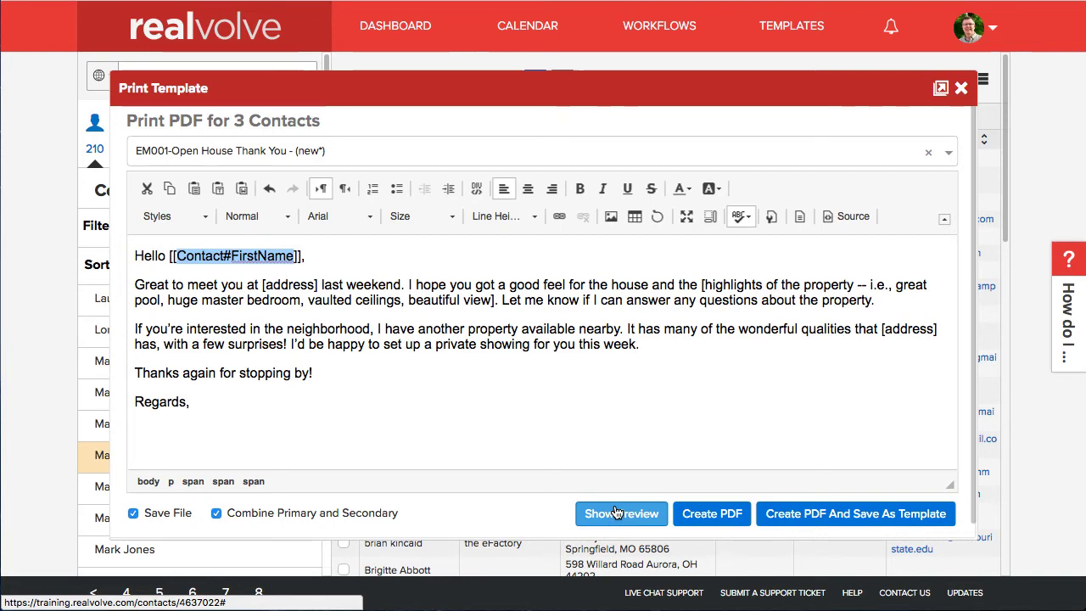
mouse_move(721, 522)
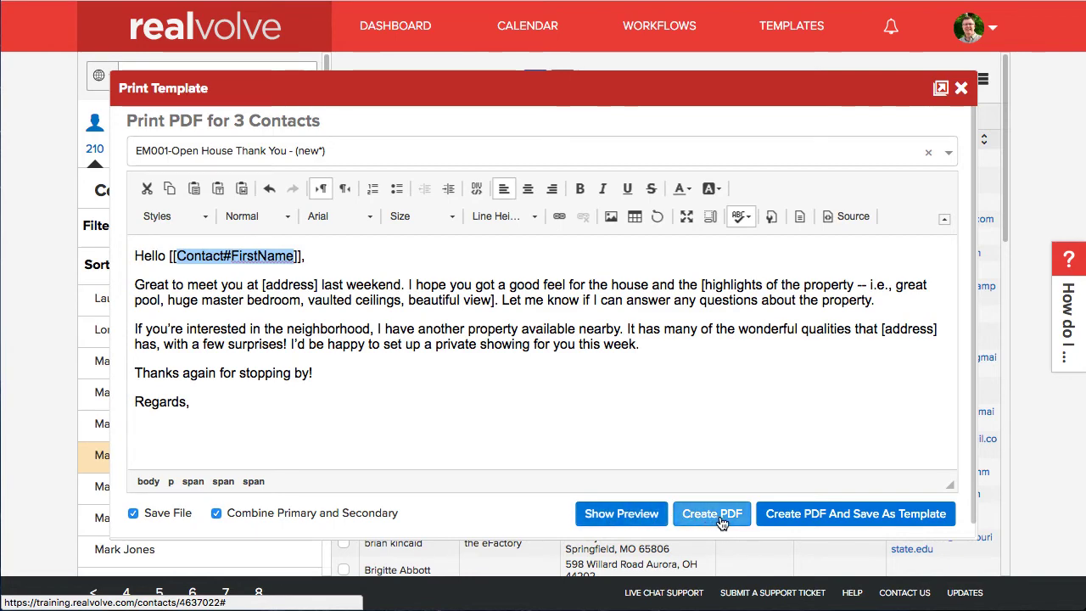
- Create the batch PDF for the three contacts and download the finished 3-page file
left_click(713, 512)
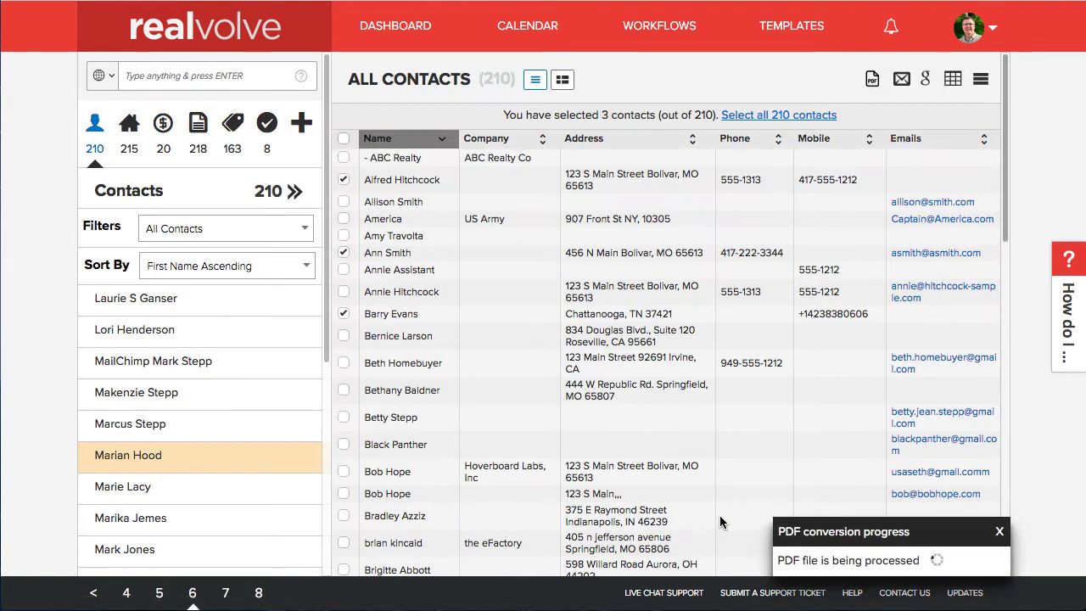
mouse_move(340, 154)
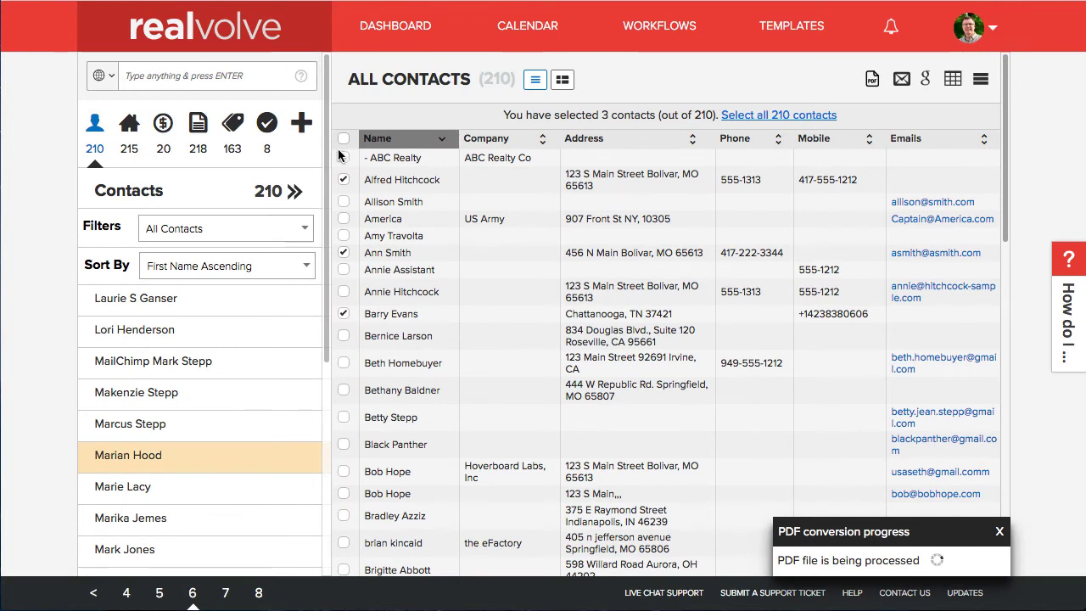
mouse_move(874, 563)
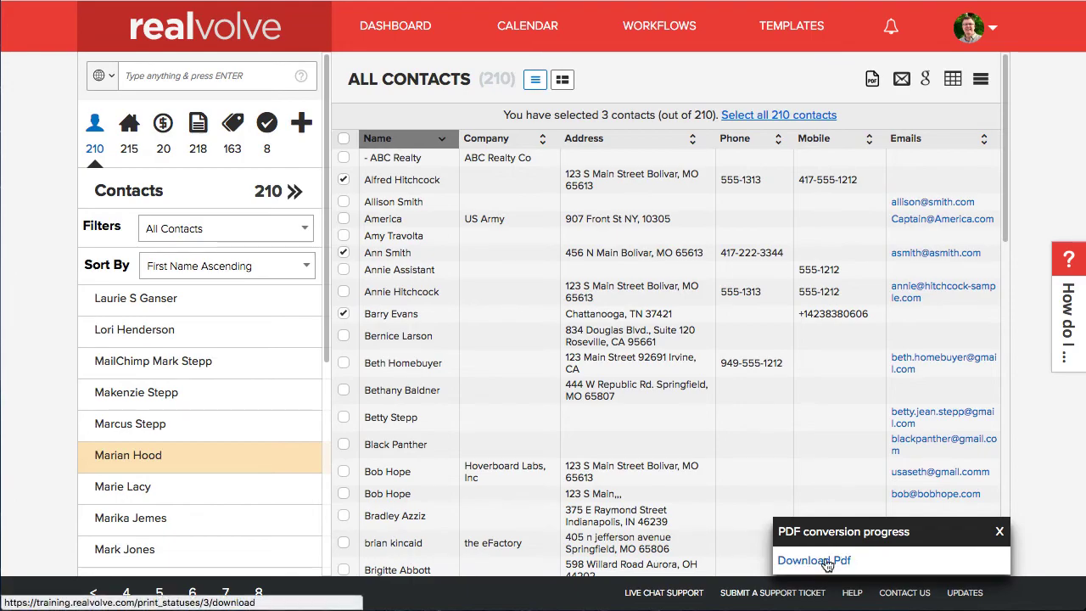
left_click(811, 560)
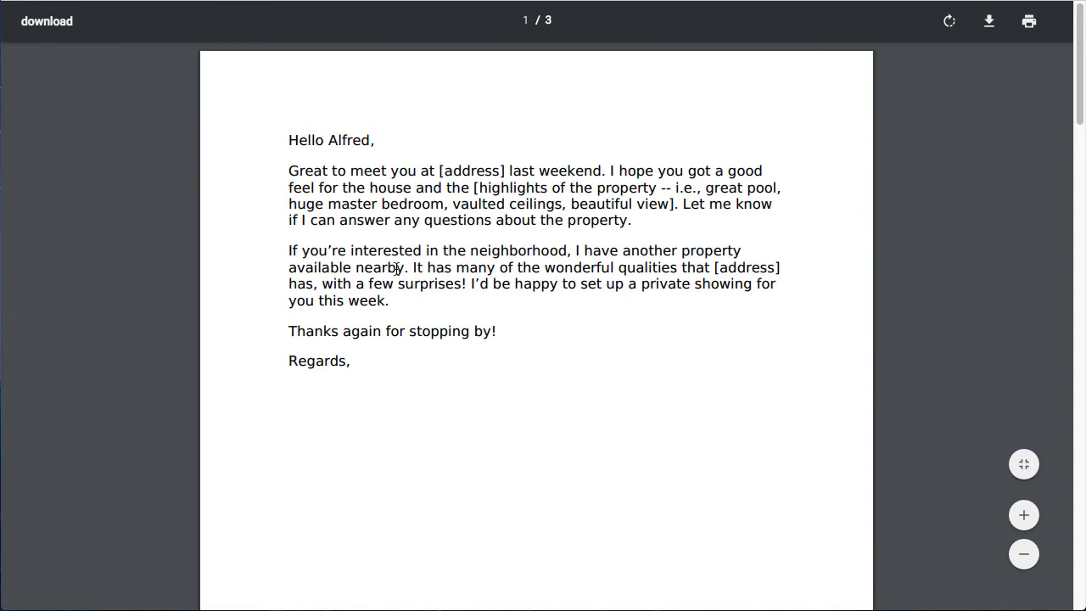
- Review the three PDF pages greeting Alfred, Ann and Barry by name
scroll("down", 3)
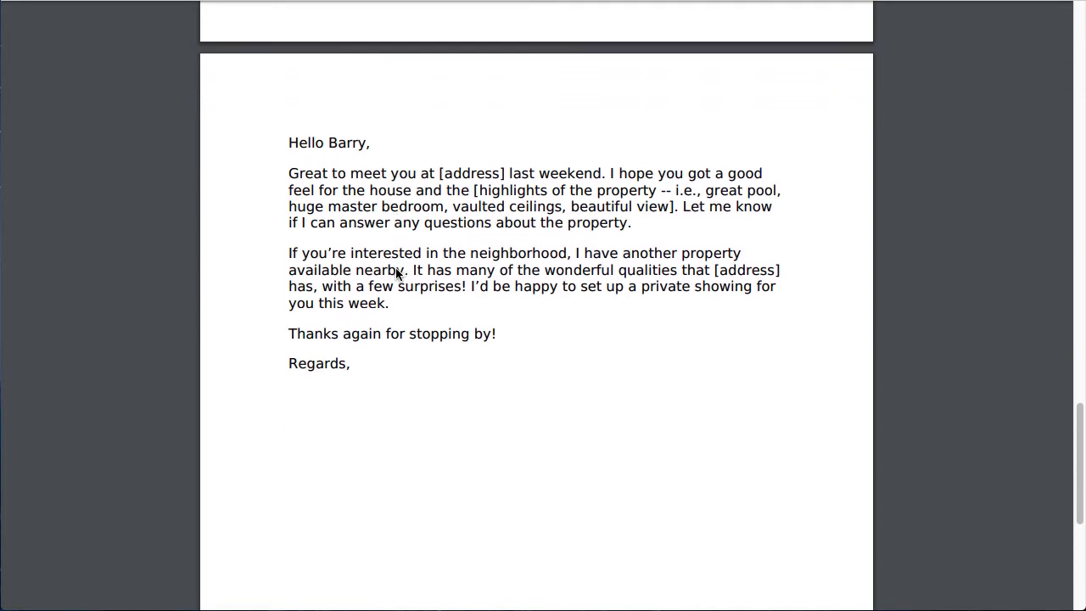
type("Alfred")
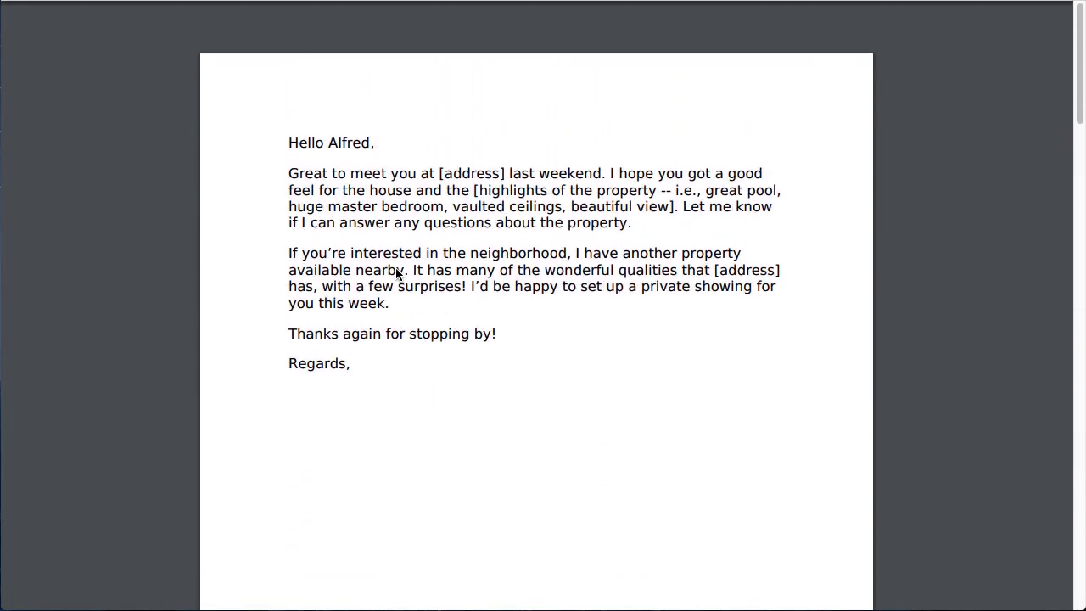
scroll("down", 3)
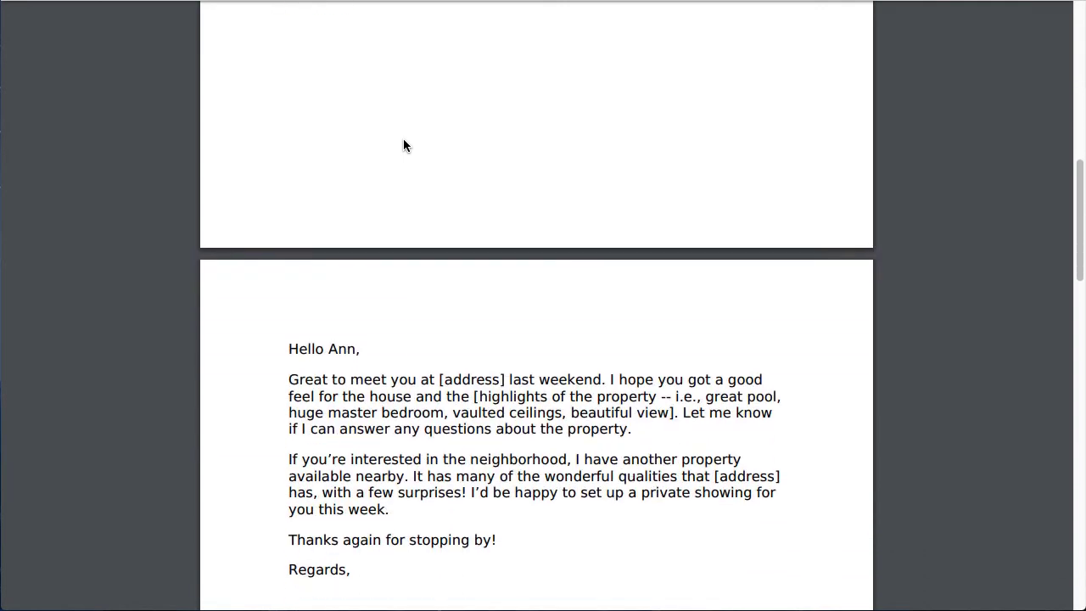
scroll("up", 3)
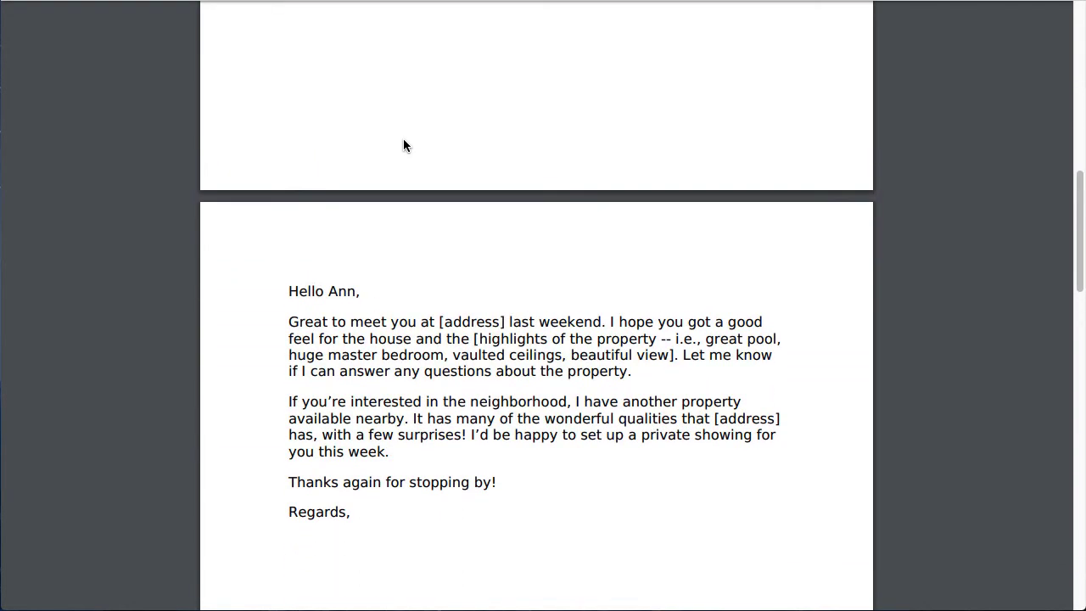
scroll("up", 3)
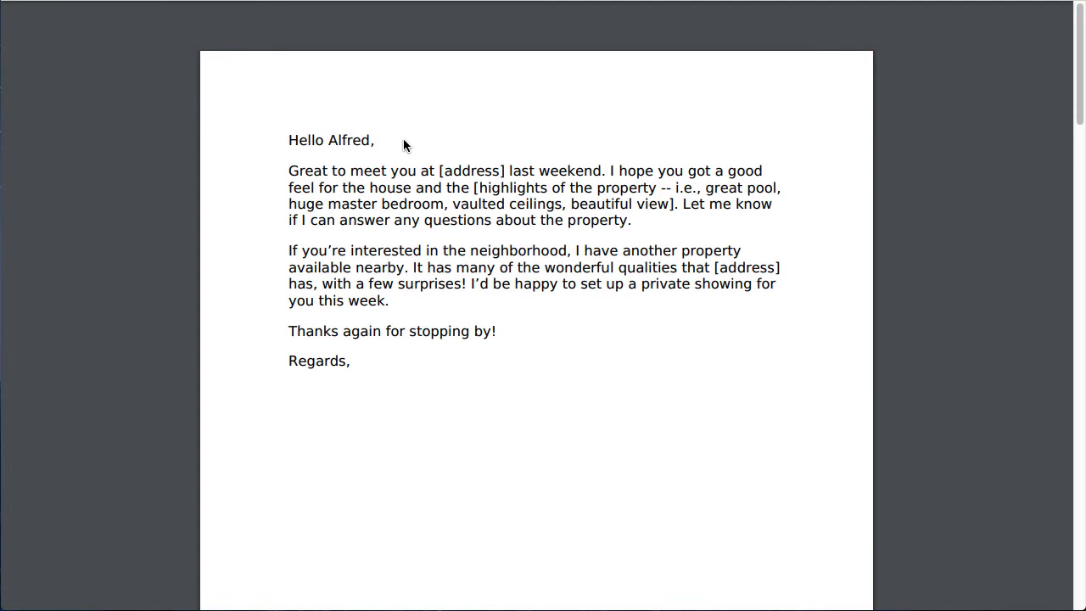
mouse_move(407, 134)
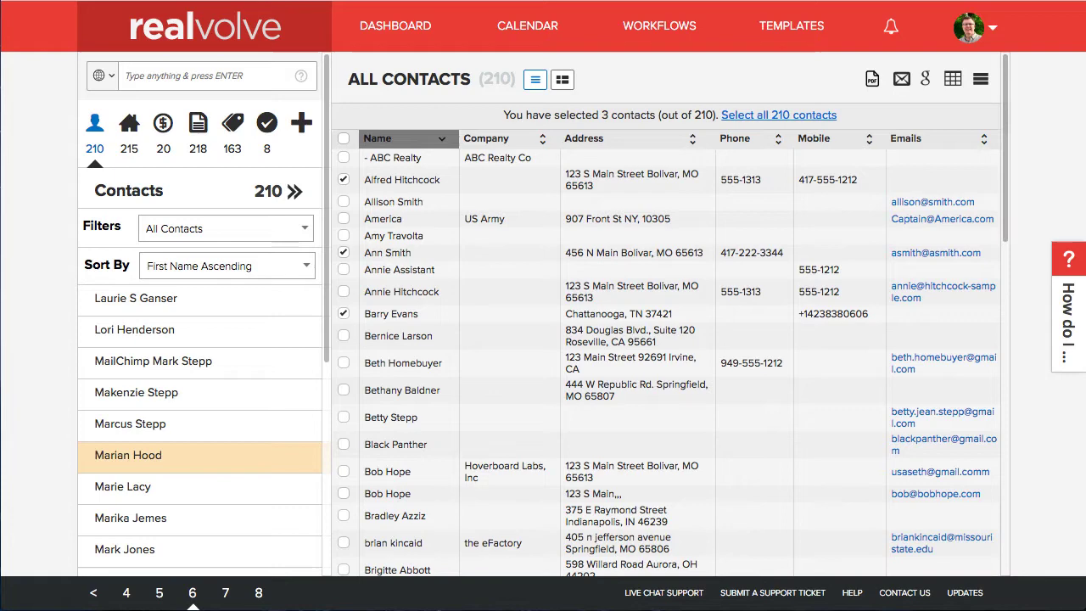
mouse_move(400, 180)
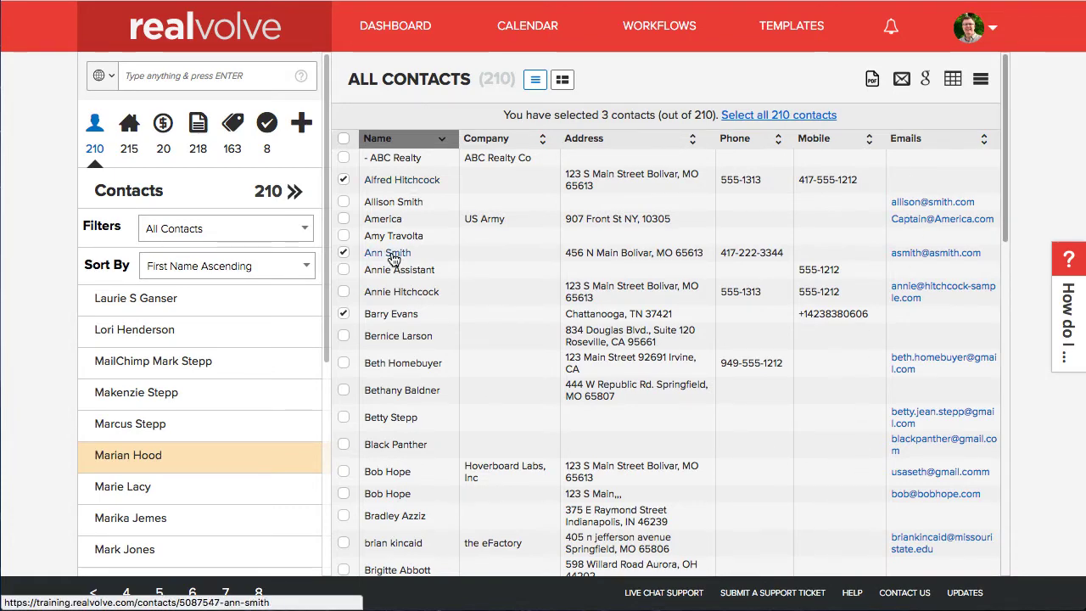
- Check Ann Smith's Files tab for em001_open_house_thank_you.pdf tagged Letter
left_click(386, 251)
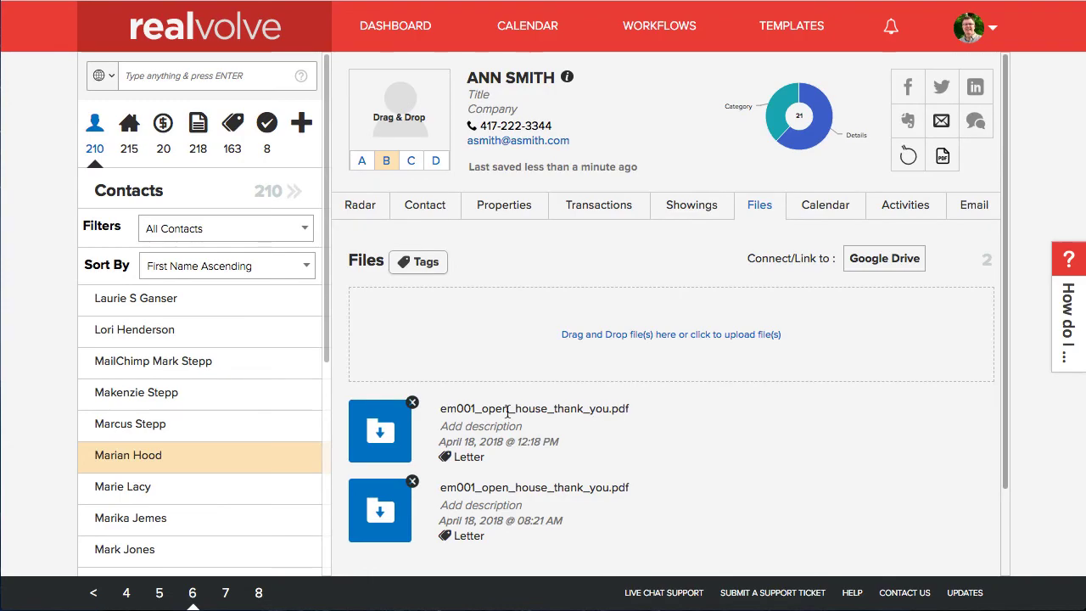
left_click(380, 431)
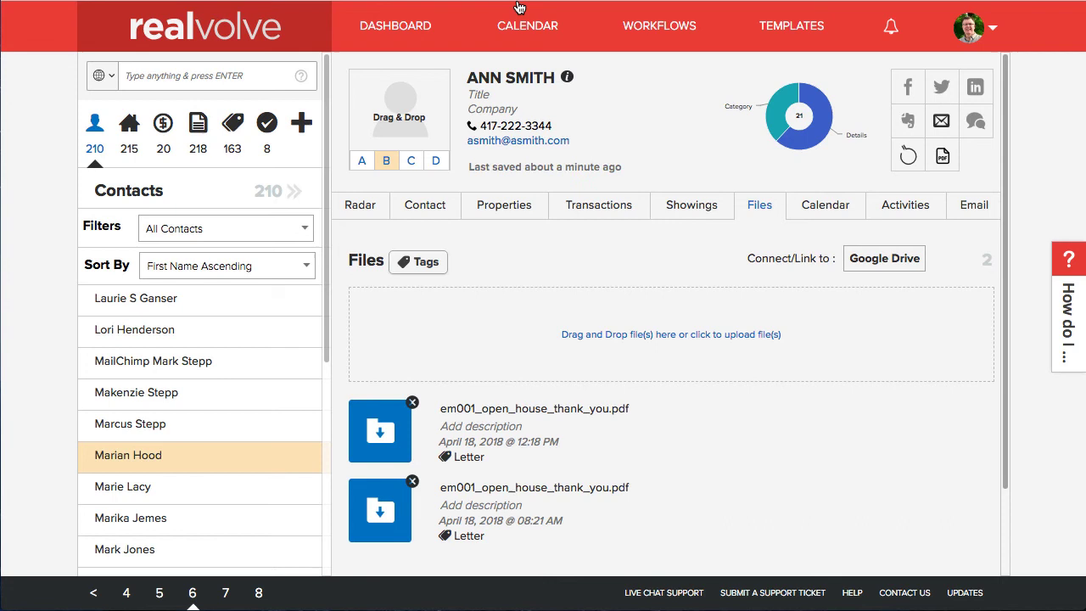
mouse_move(784, 316)
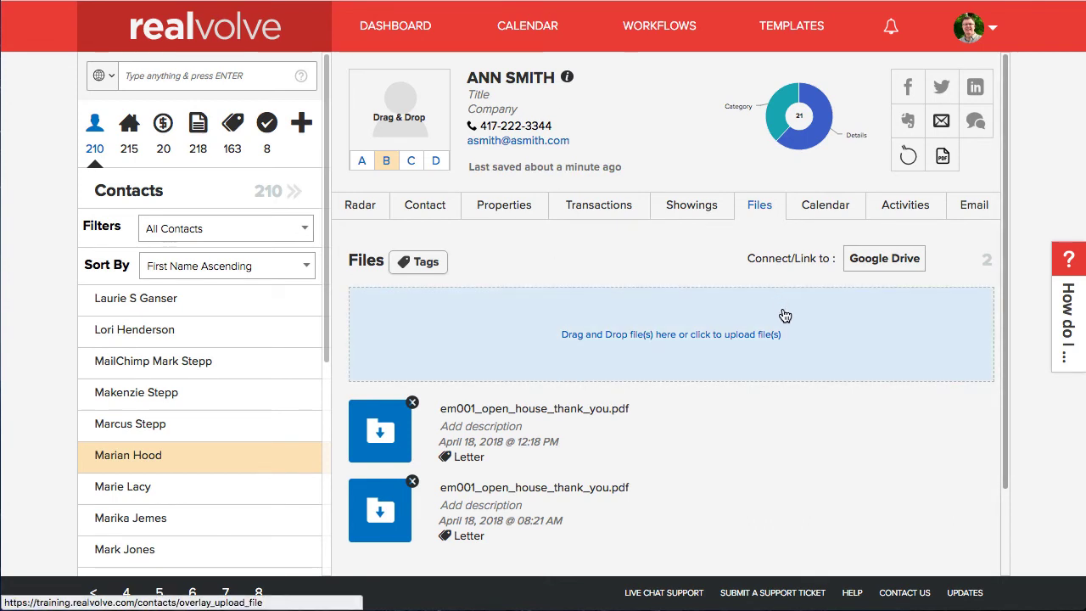
mouse_move(570, 412)
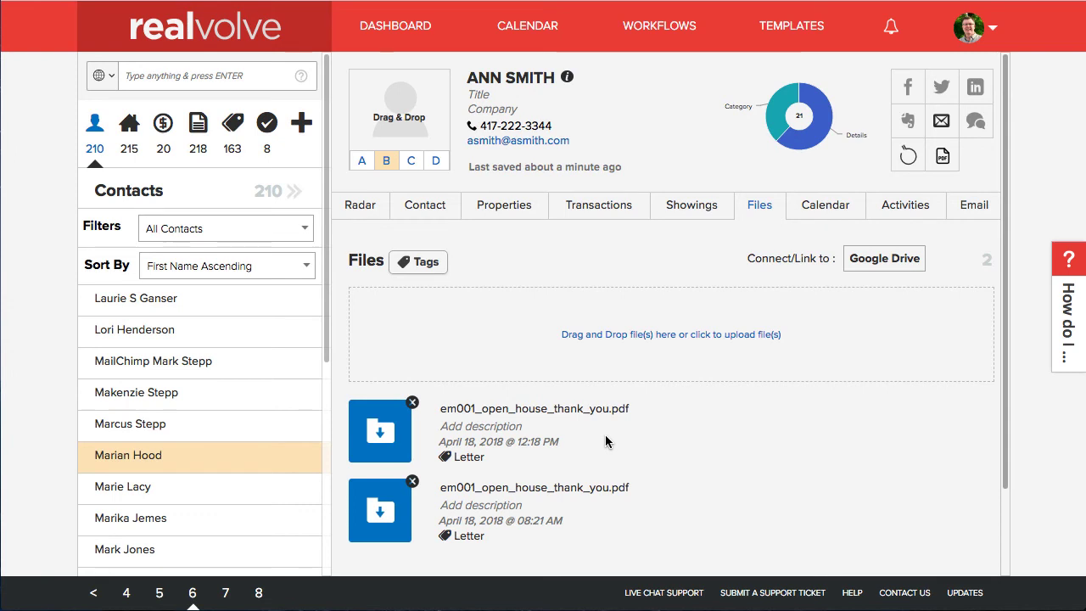
mouse_move(992, 30)
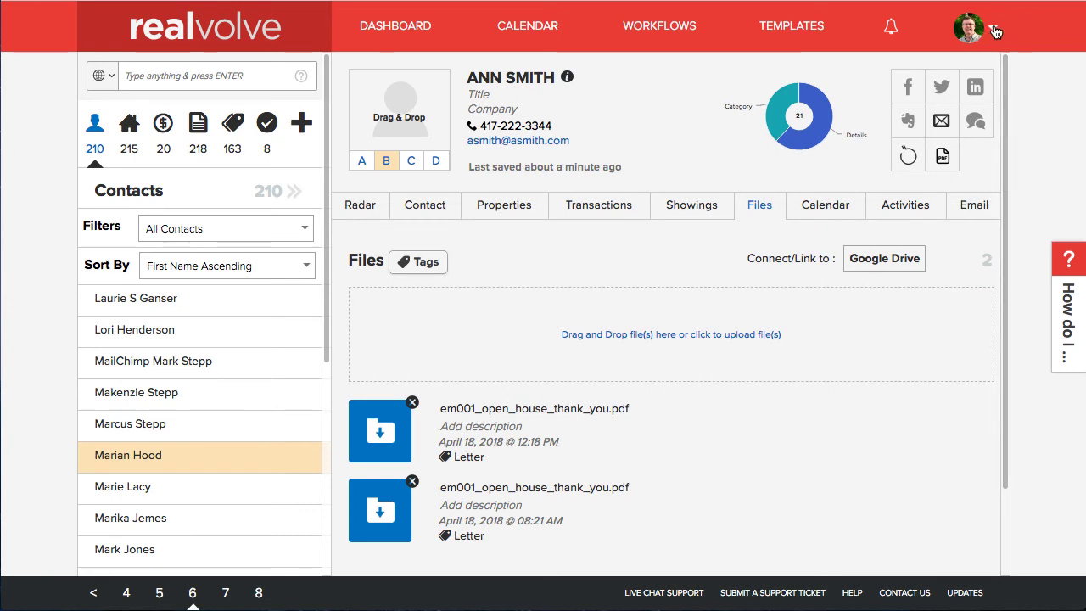
left_click(967, 25)
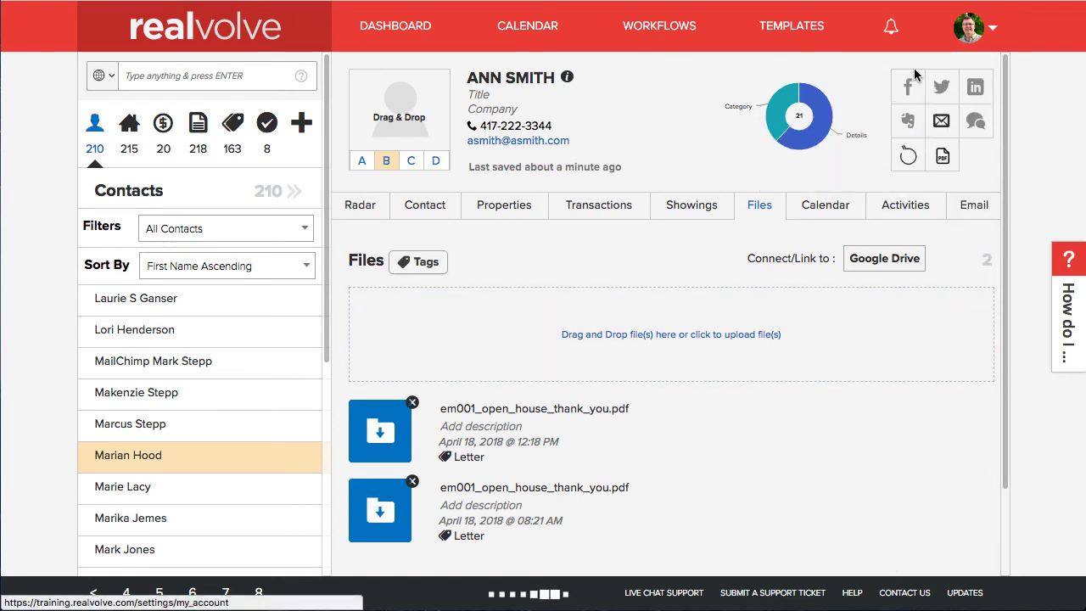
- Go to My Account's Printed Documents and download the newest em001 PDF
left_click(989, 27)
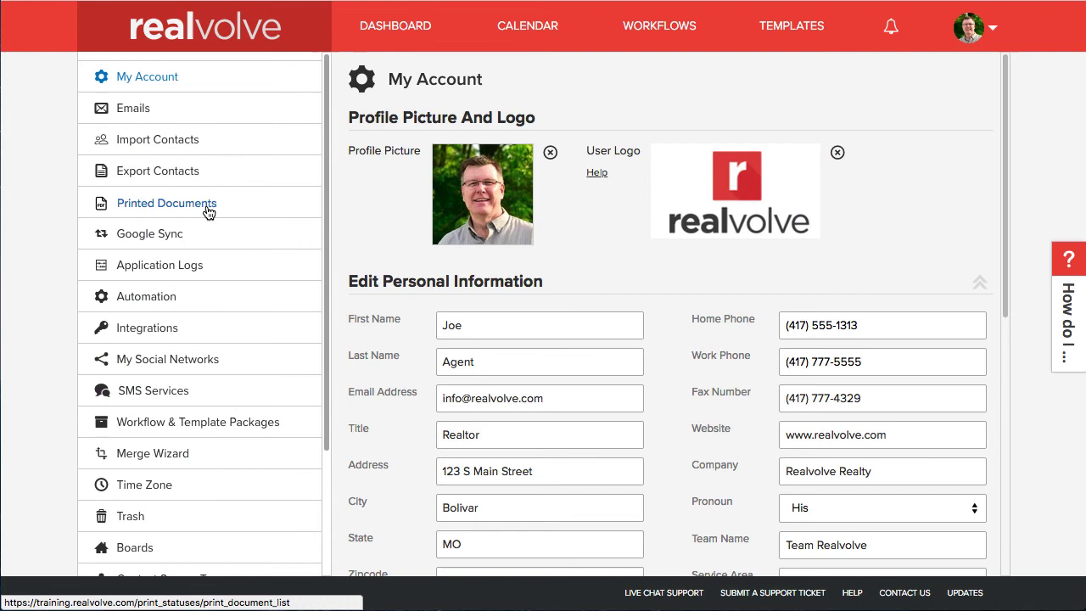
left_click(166, 203)
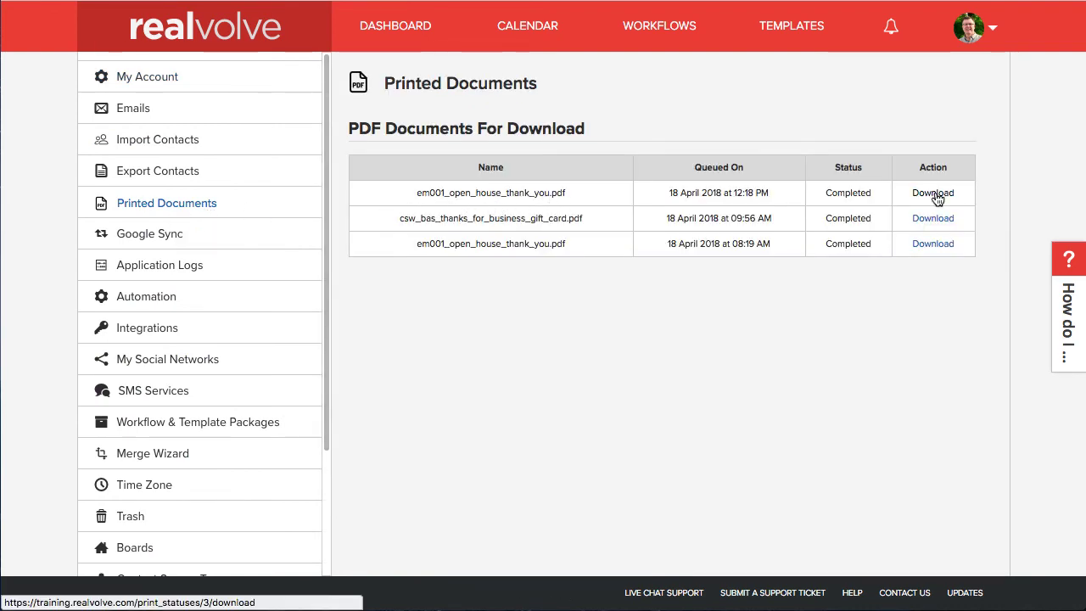
left_click(931, 194)
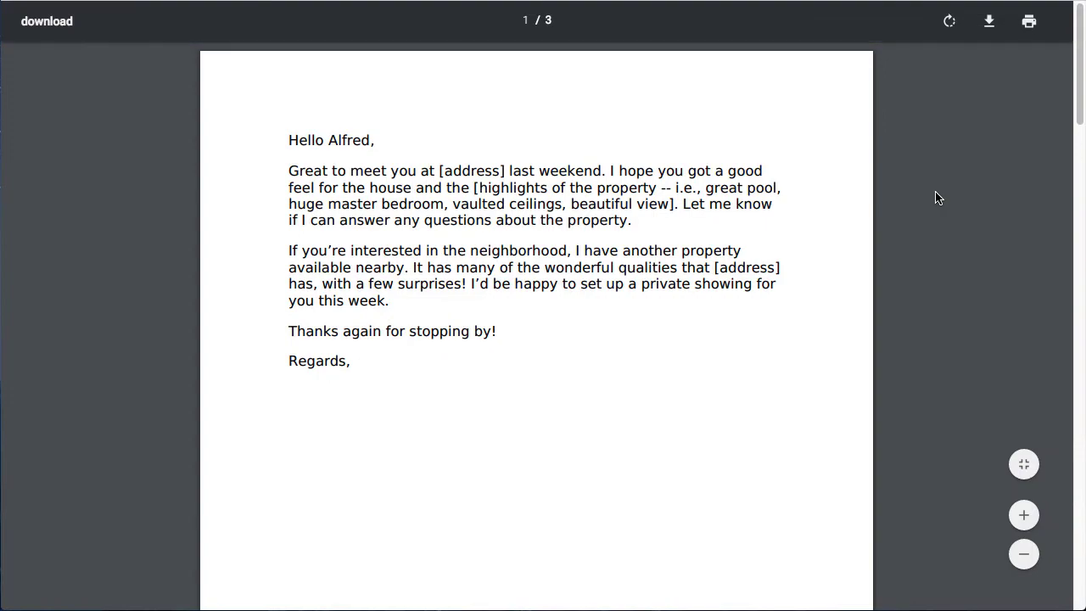
- Set printing to custom pages 2-3 of the letters, then cancel the print preview
scroll("down", 3)
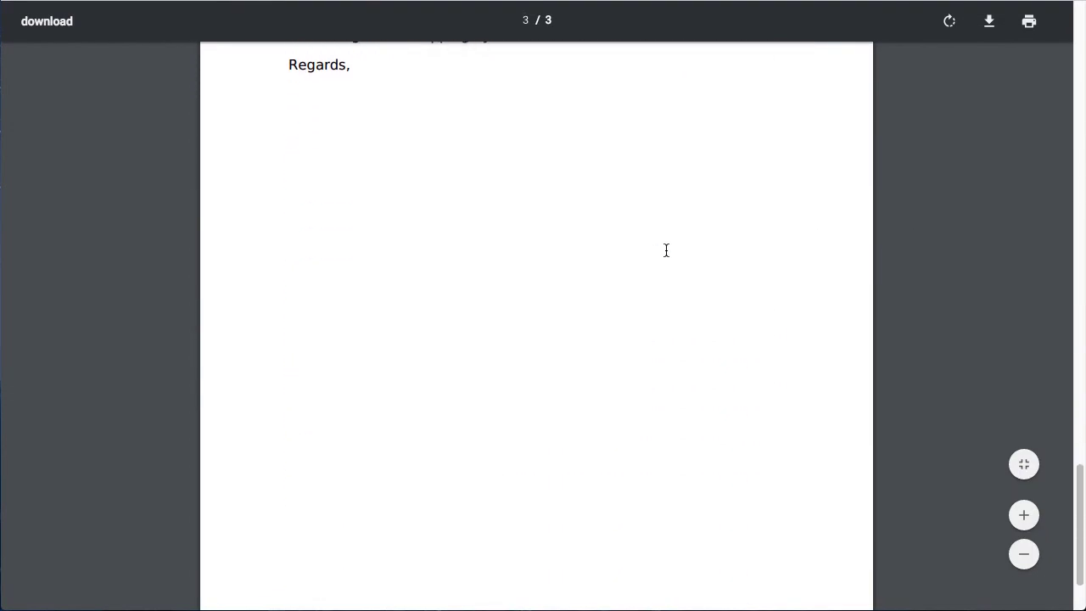
scroll("up", 3)
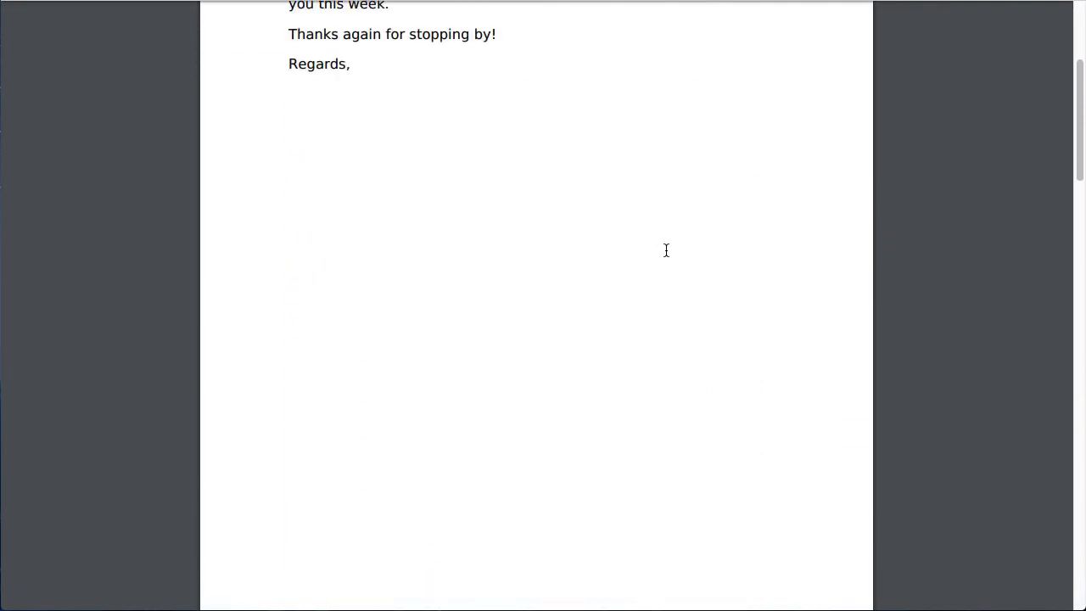
scroll("up", 3)
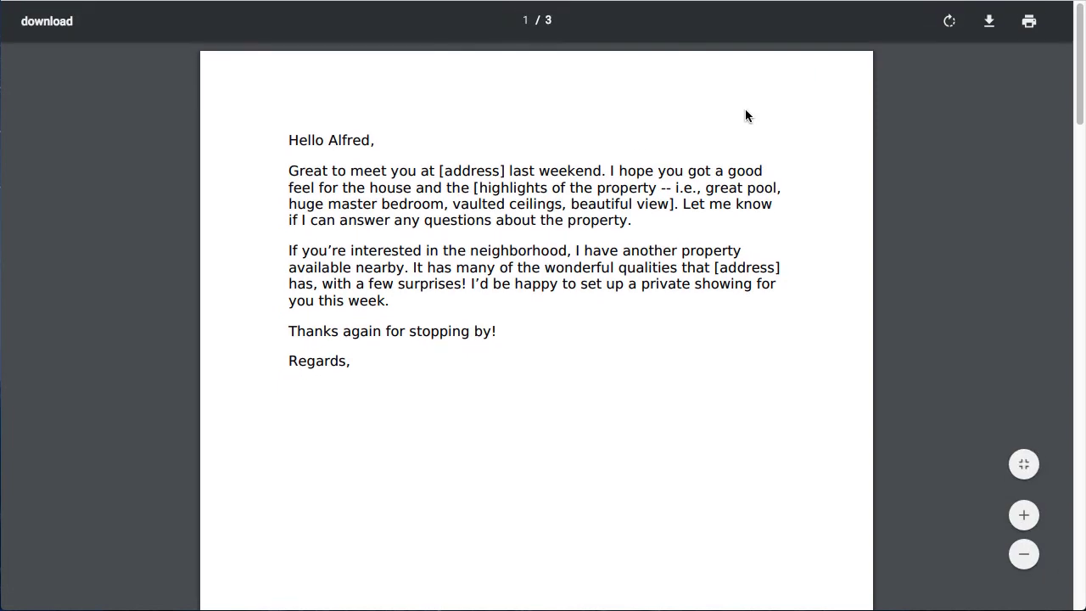
left_click(1028, 20)
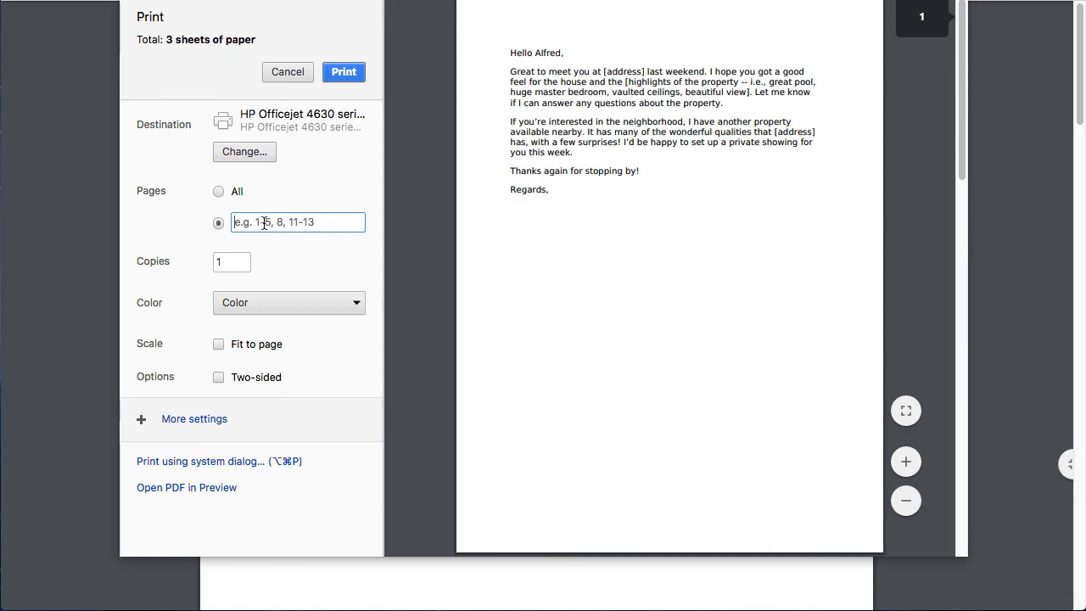
type("2-3")
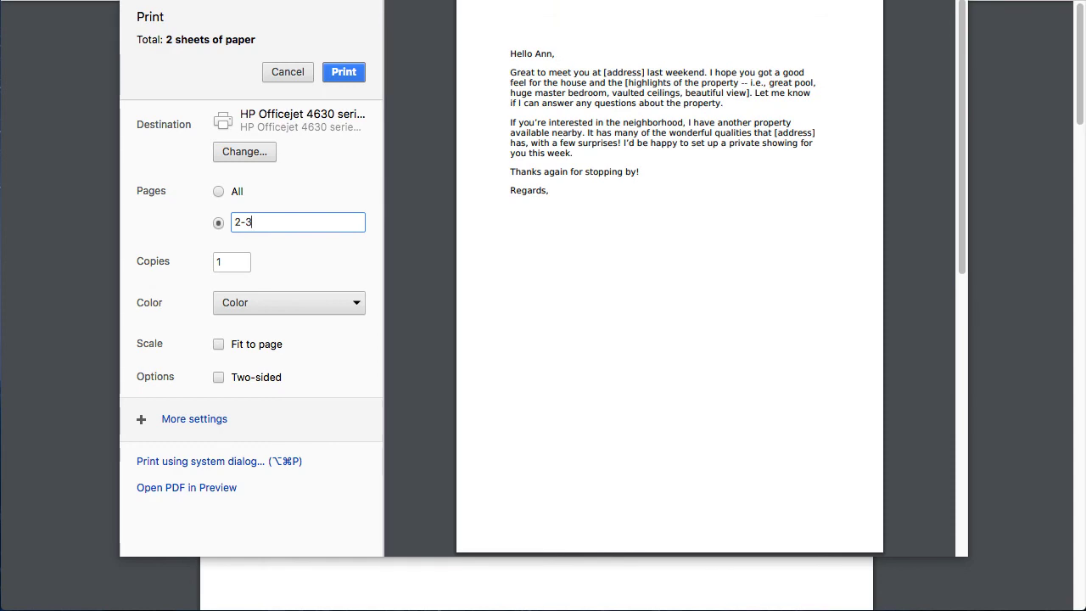
left_click(287, 71)
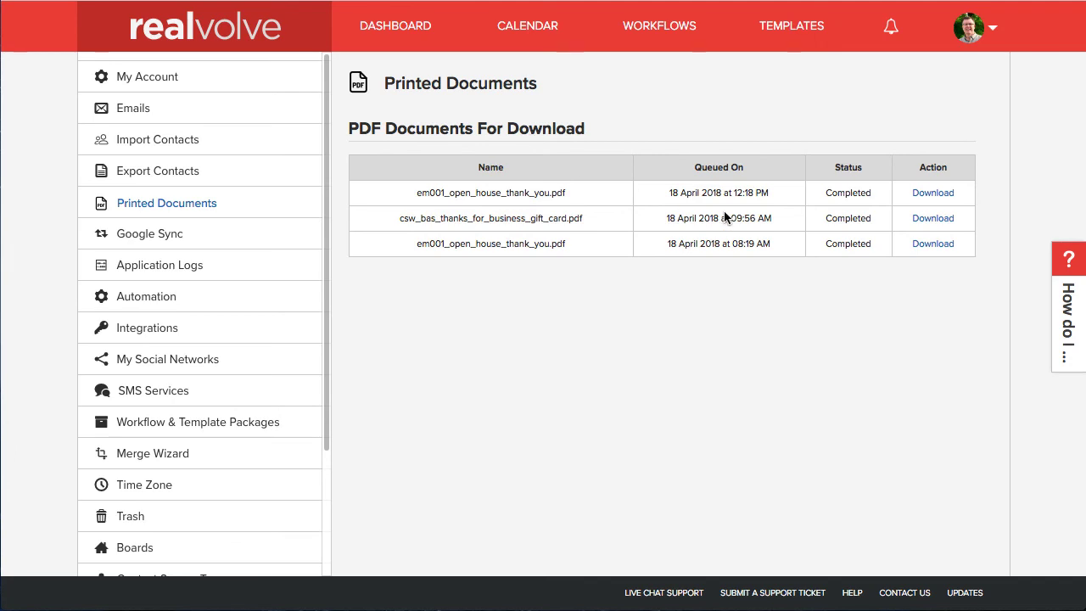
mouse_move(513, 324)
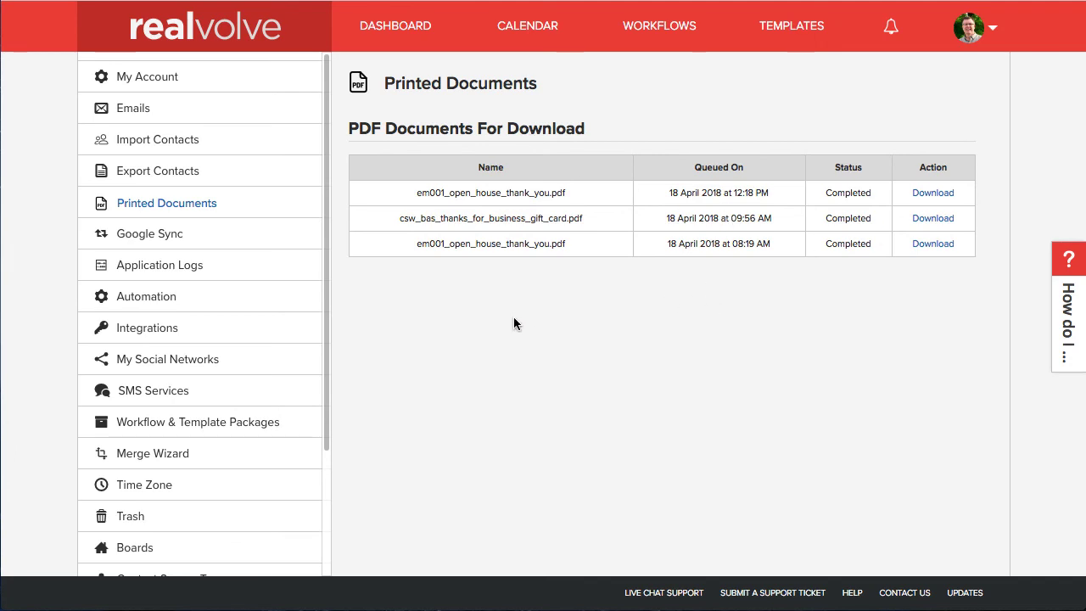
mouse_move(475, 322)
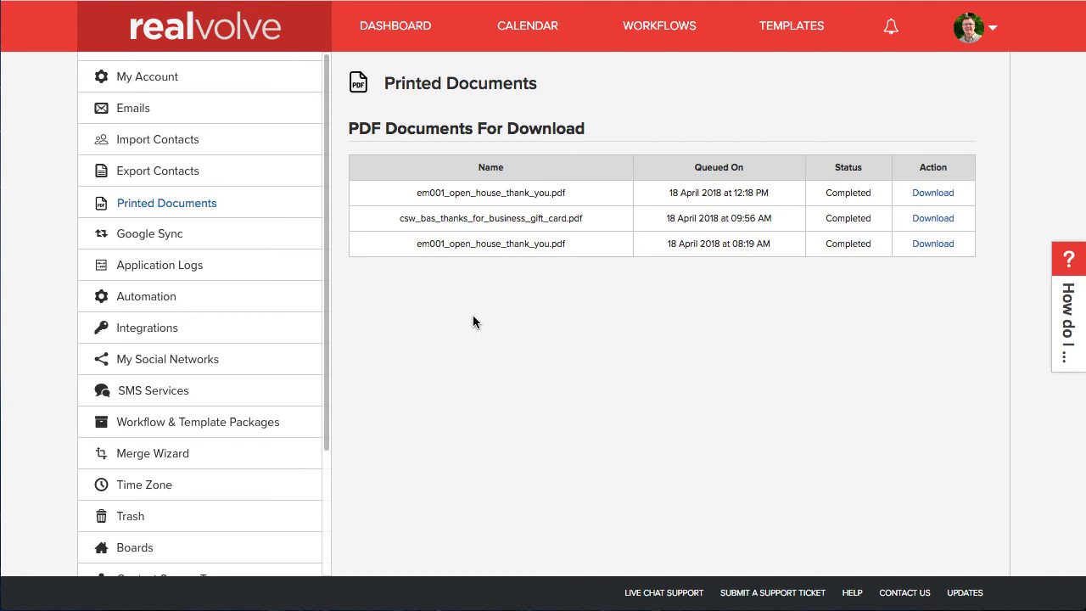
mouse_move(512, 245)
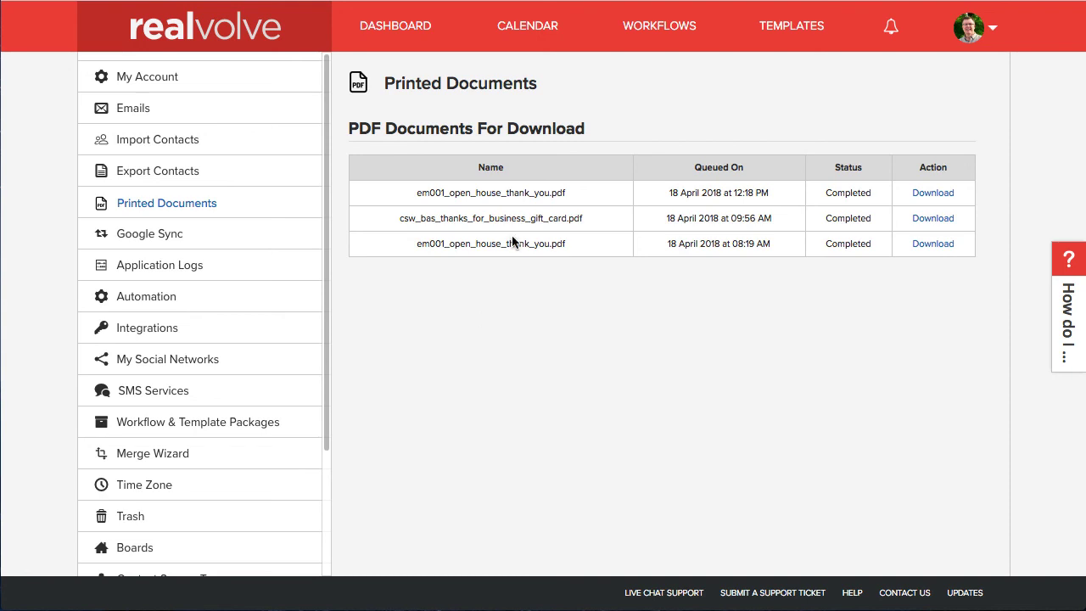